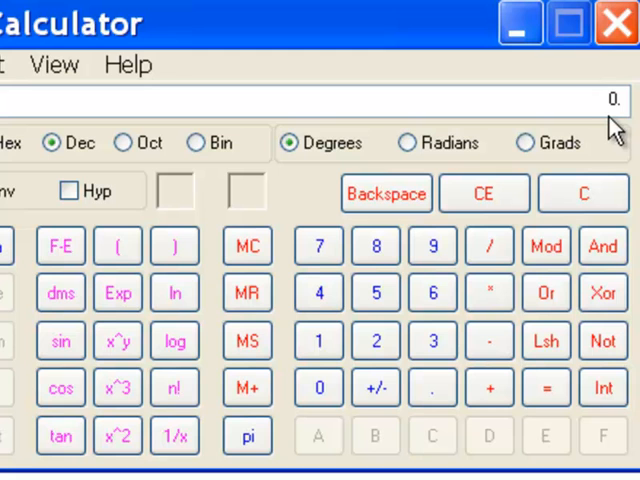
mouse_move(190, 135)
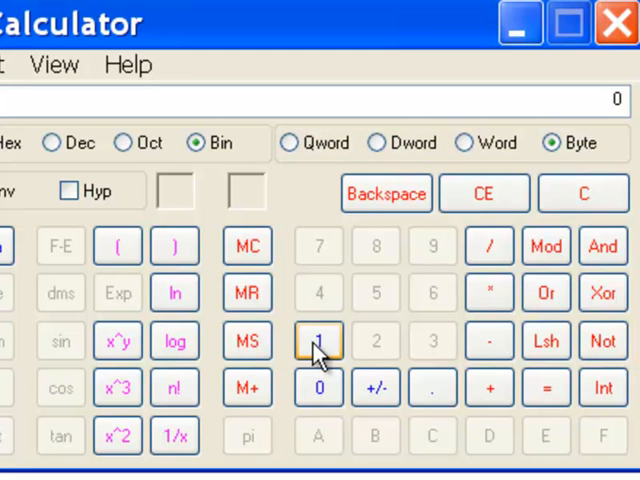
- Enter binary 11, clear it, then enter binary 10 and read it as decimal 2
click(318, 340)
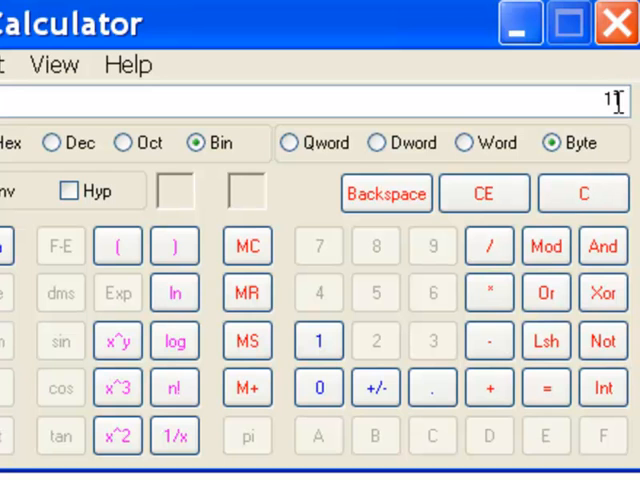
click(319, 340)
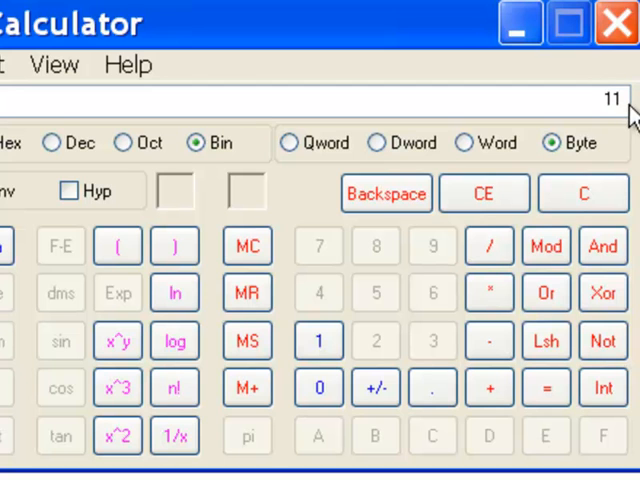
mouse_move(595, 178)
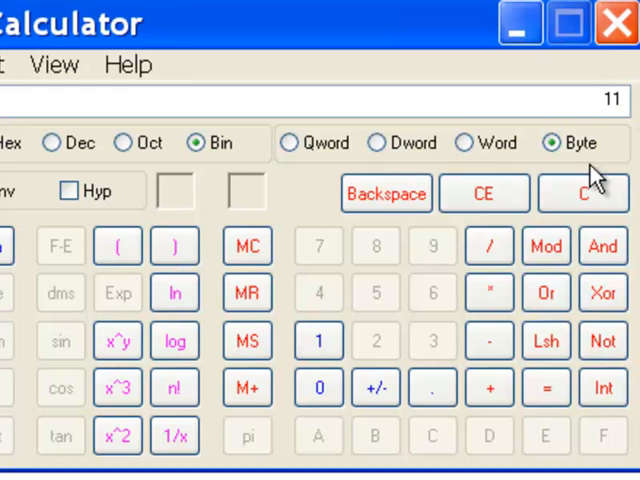
mouse_move(168, 188)
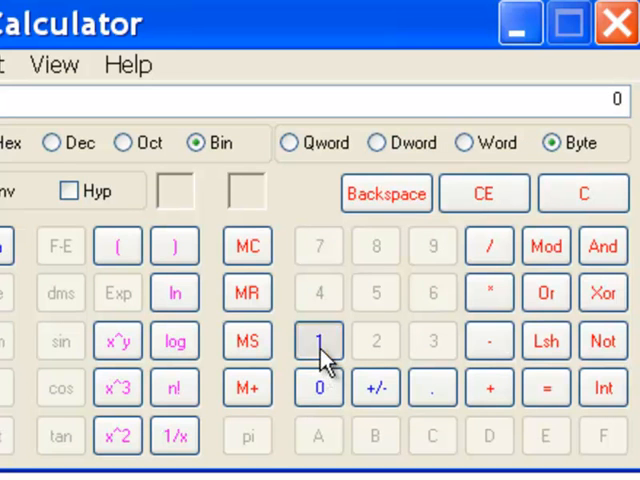
click(318, 340)
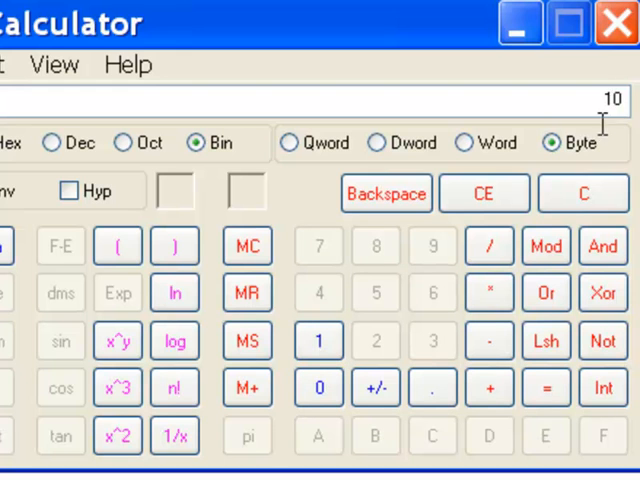
mouse_move(600, 140)
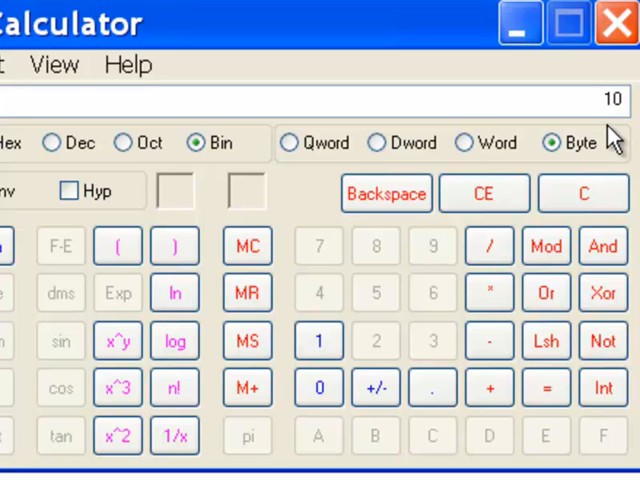
mouse_move(448, 130)
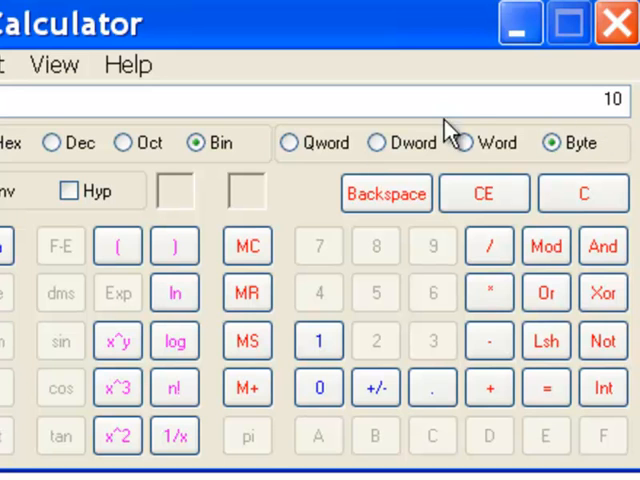
mouse_move(305, 188)
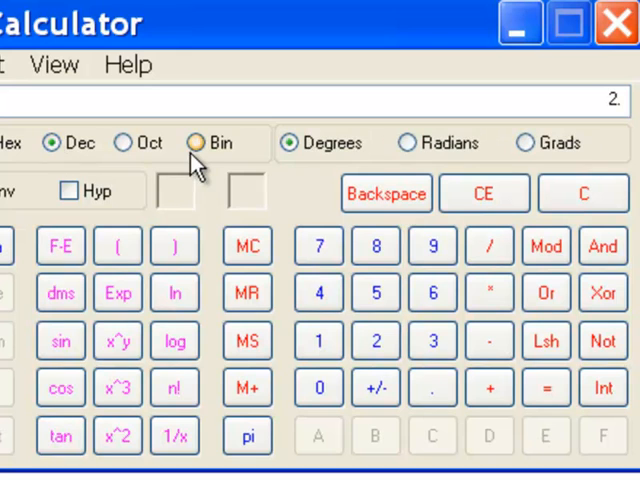
- Enter binary 11111111 and convert it to decimal 255
click(195, 143)
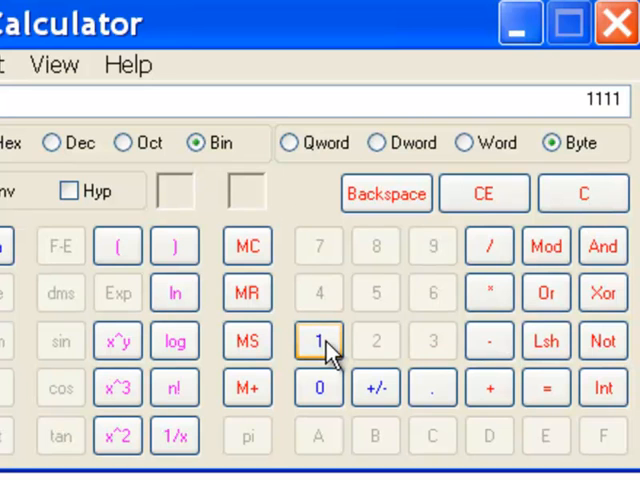
click(319, 340)
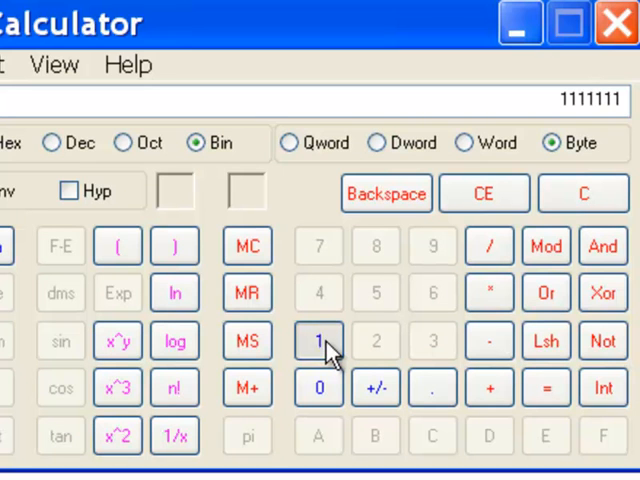
click(318, 341)
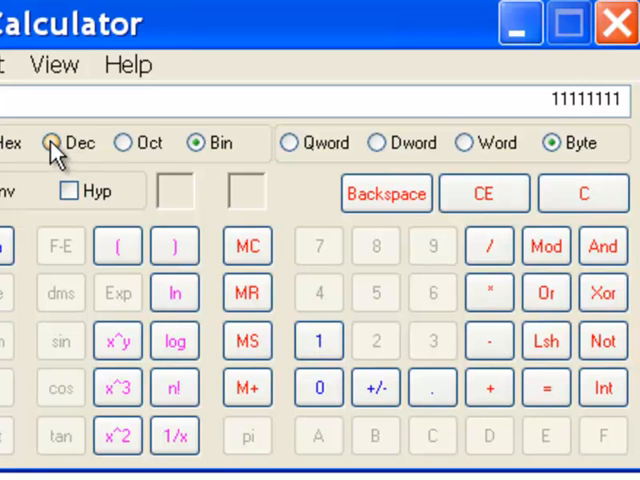
click(60, 143)
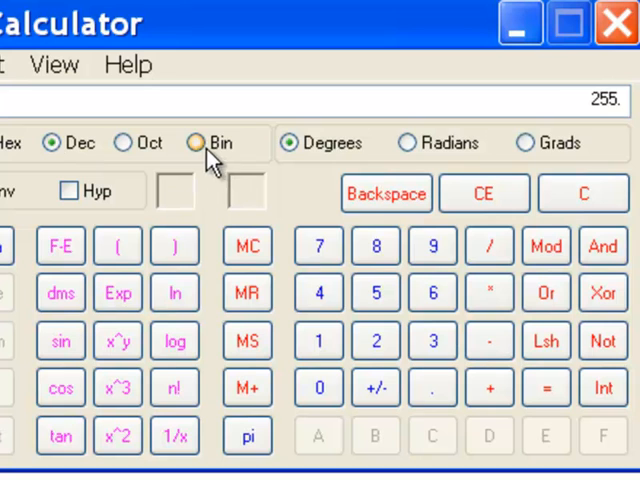
- Return to binary, clear the number, and switch back to decimal mode
click(199, 142)
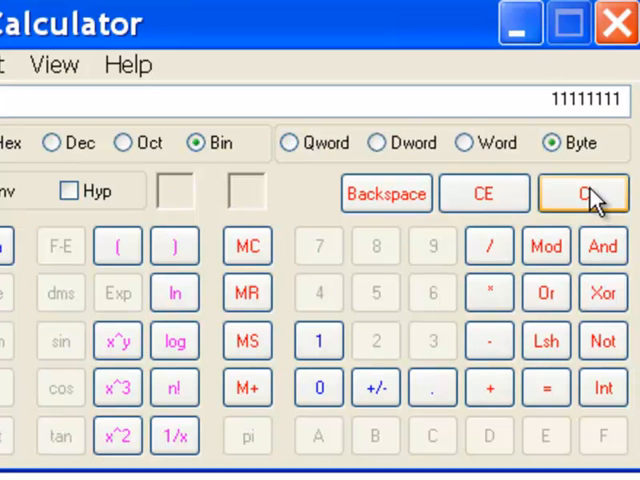
click(583, 193)
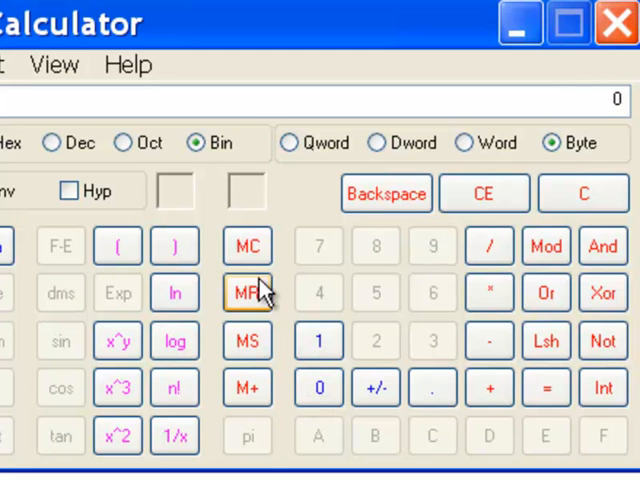
mouse_move(52, 147)
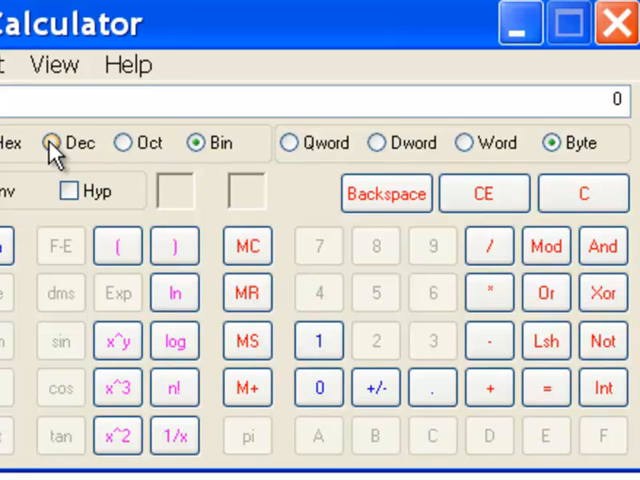
click(58, 143)
text(2.)
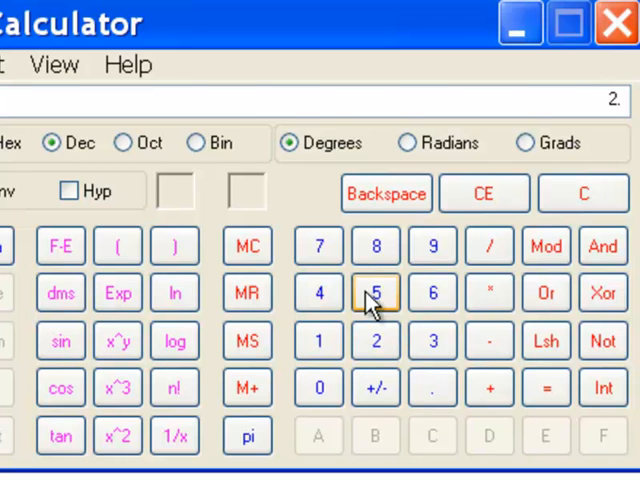
- Enter decimal 250, view it as binary 11111010, convert back to decimal, and start entering 25
click(318, 388)
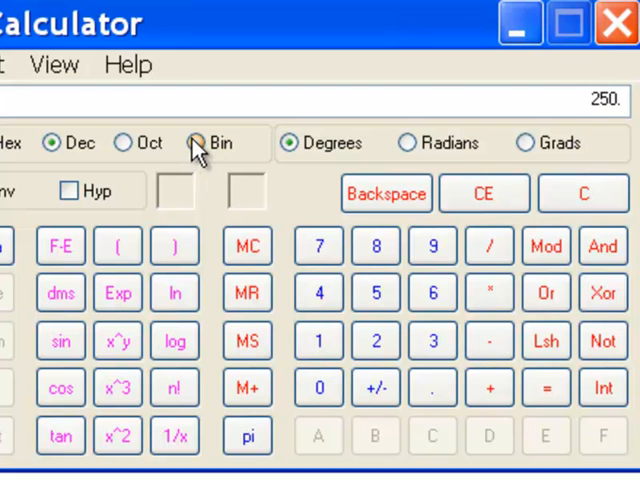
click(198, 143)
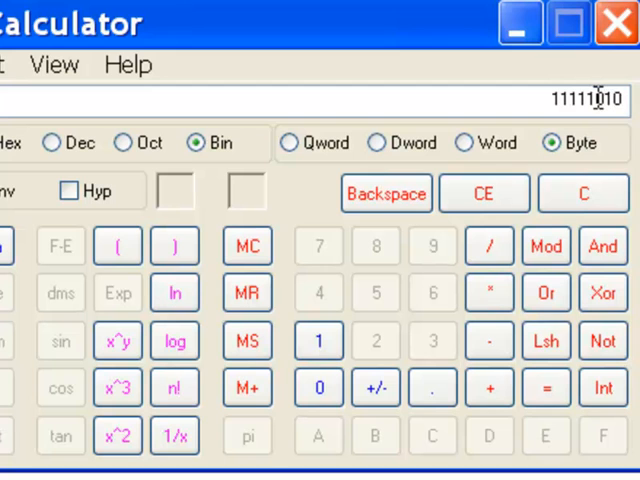
mouse_move(540, 100)
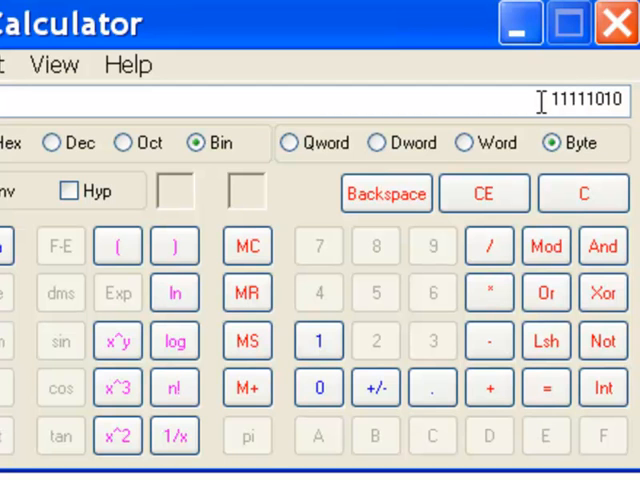
mouse_move(290, 143)
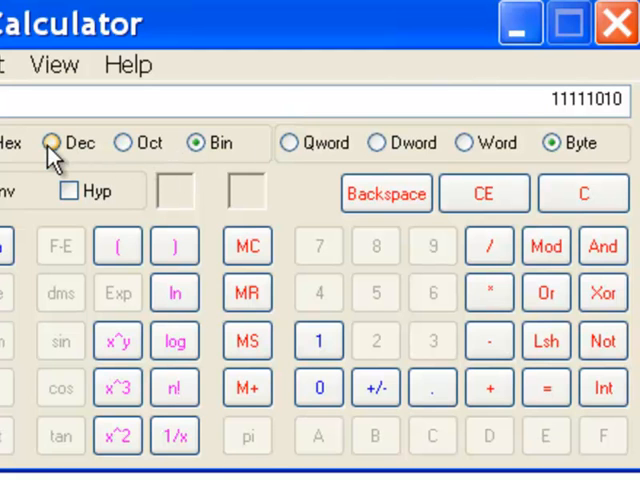
click(55, 143)
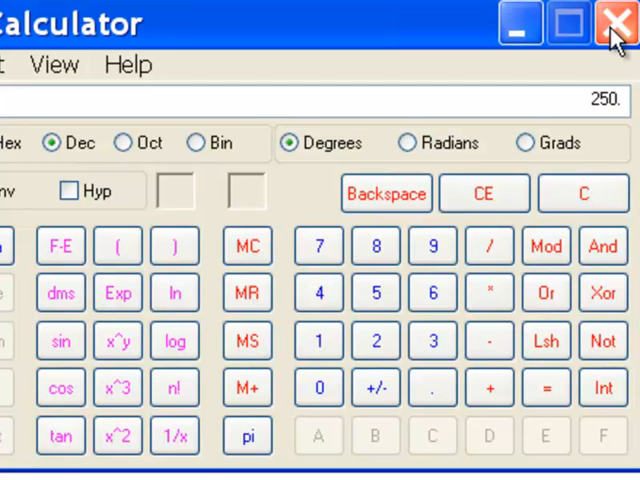
mouse_move(617, 22)
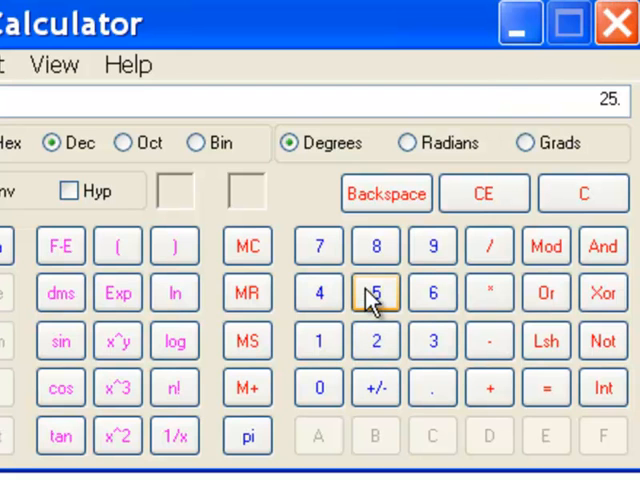
click(197, 142)
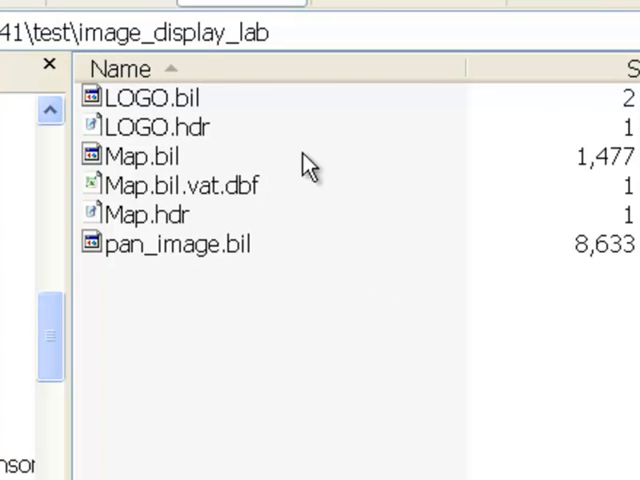
mouse_move(152, 272)
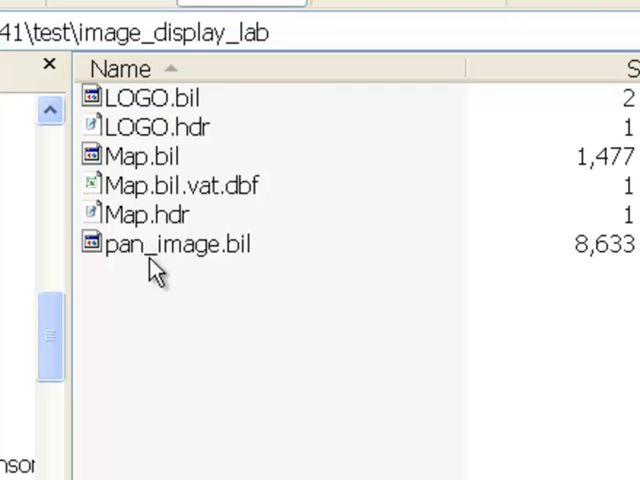
mouse_move(250, 260)
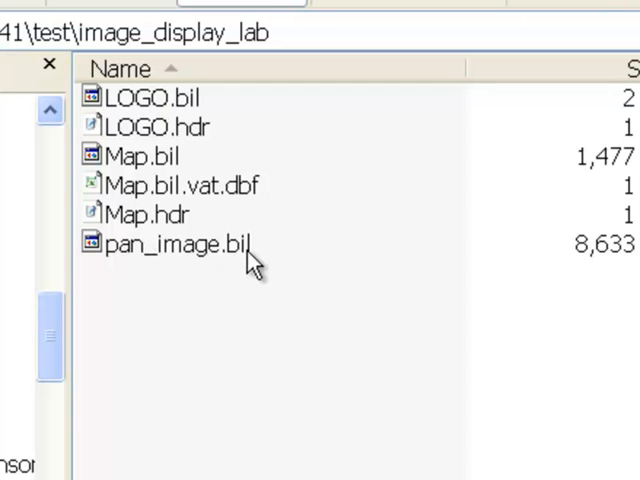
mouse_move(240, 250)
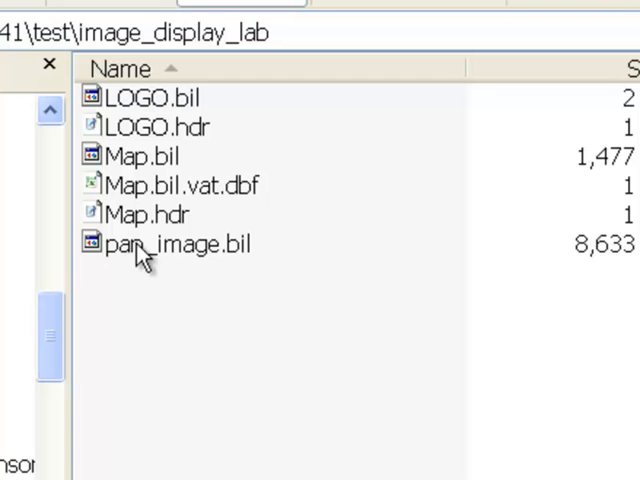
mouse_move(240, 248)
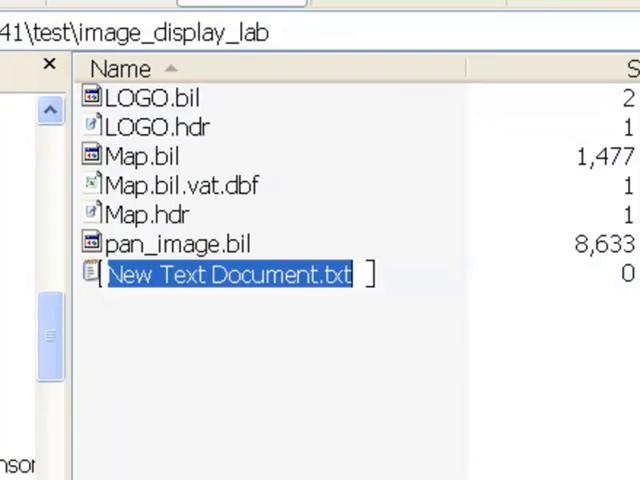
- Name the new text file pan_image.hdr beside pan_image.bil
text(pan_imag)
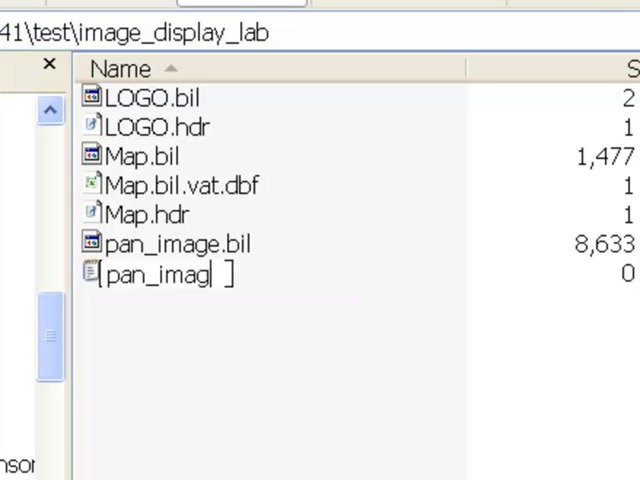
text(e.hdr)
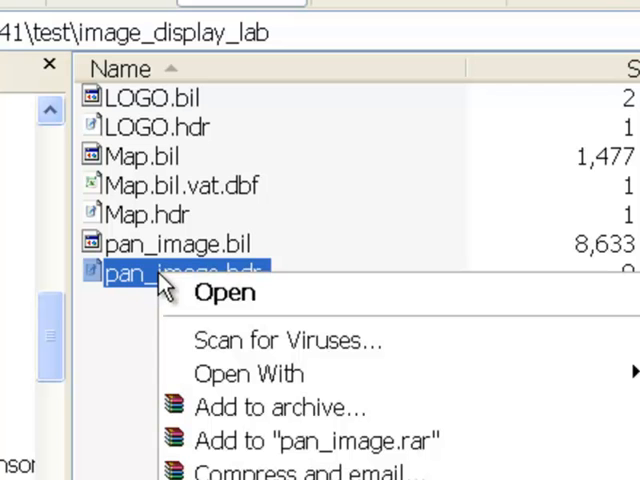
mouse_move(249, 373)
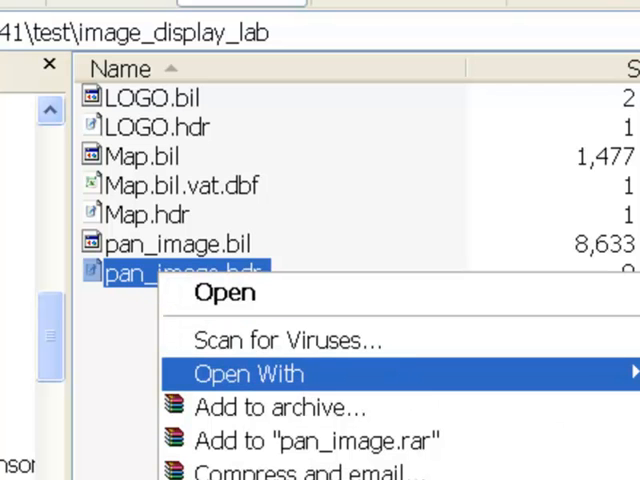
- Open pan_image.hdr in Notepad and type NROWS 2600, NCOLS 3400, NBITS 8, NBANDS 1
click(223, 292)
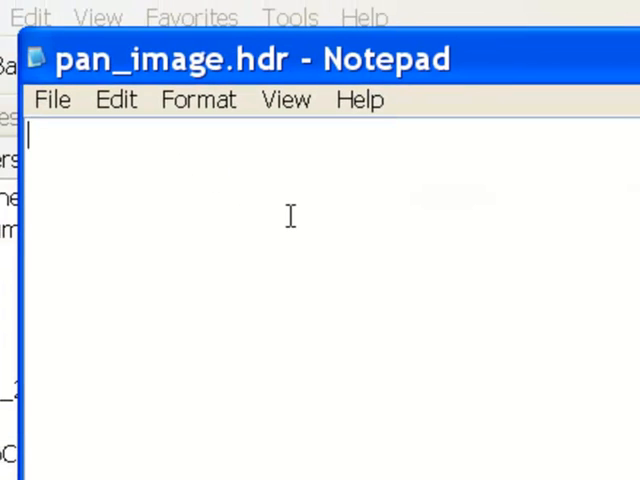
text(NROW)
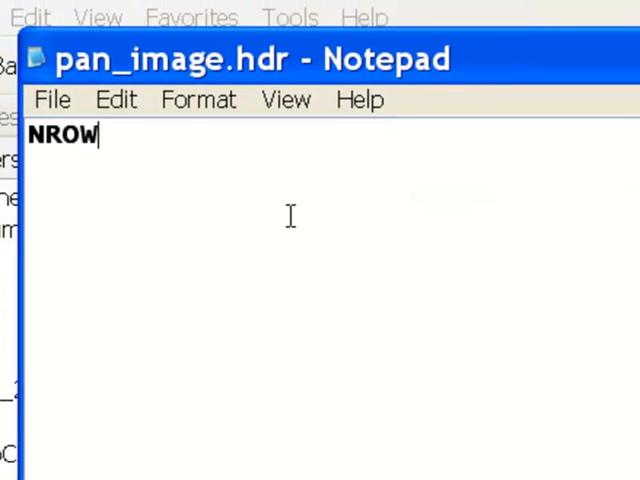
text(S 26)
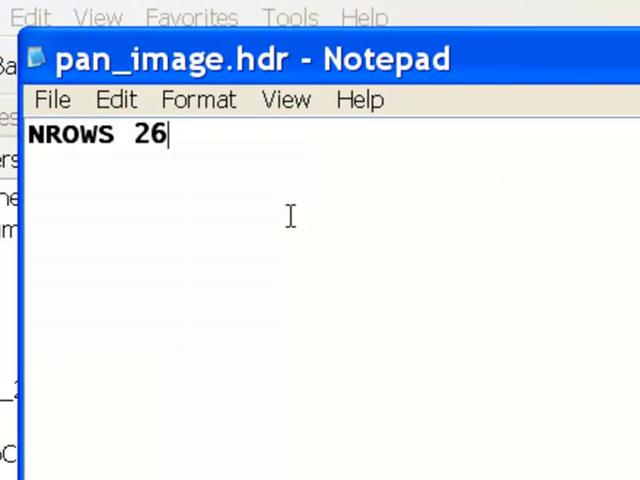
text(00)
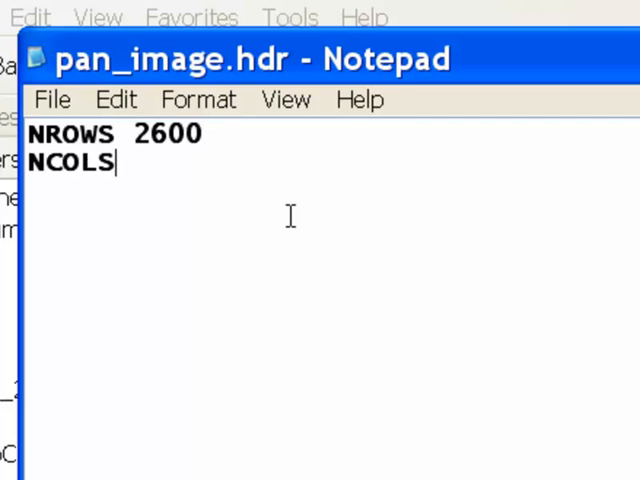
text(3400)
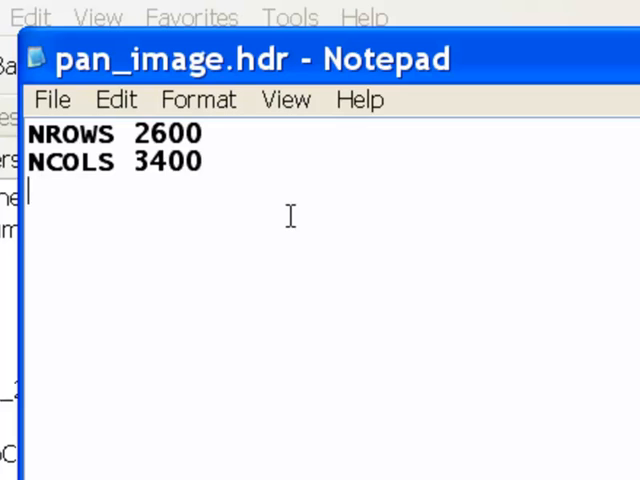
text(NBIT)
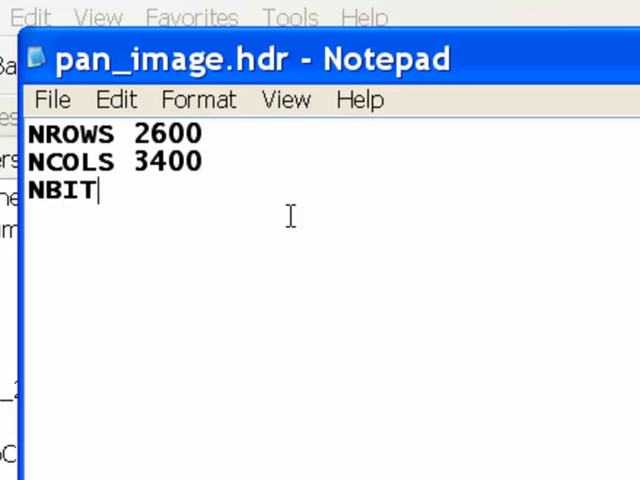
text(S)
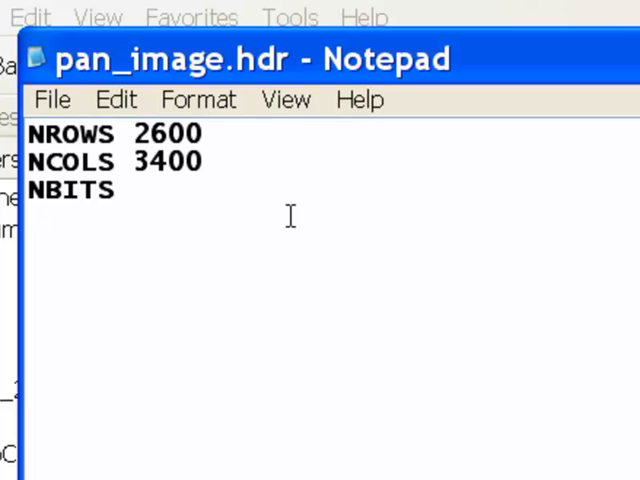
text(8)
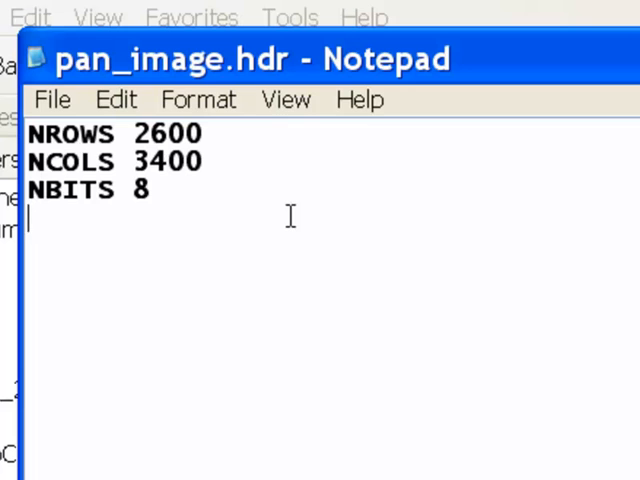
text(NBAND)
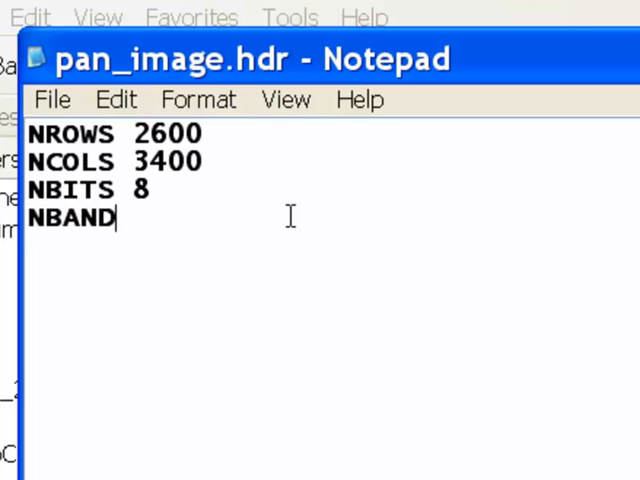
text(S 1)
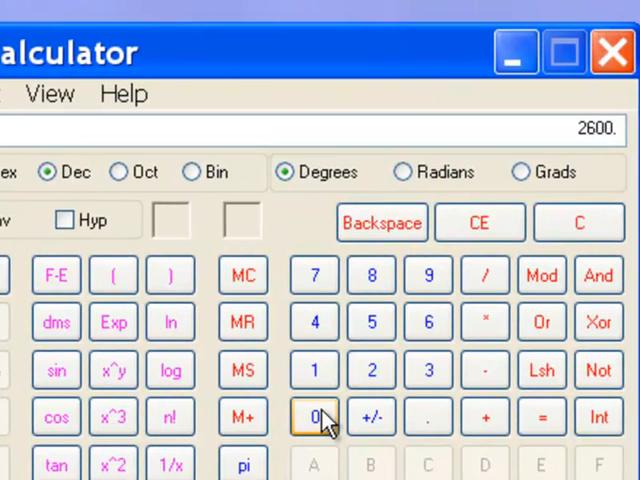
mouse_move(485, 322)
text(34.)
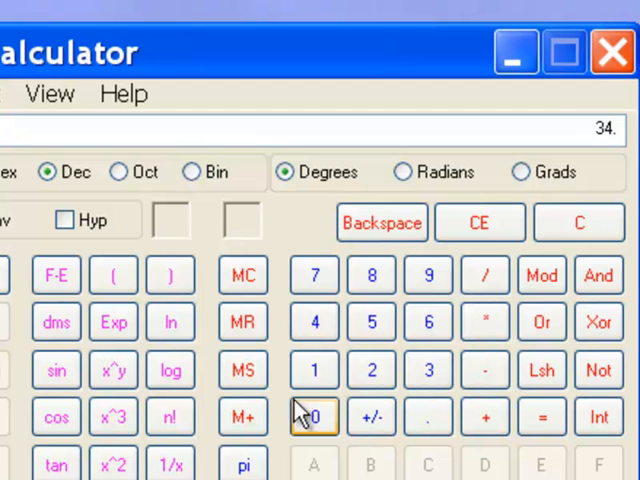
- Finish entering 3400 and compute 2600 × 3400 = 8,840,000
click(314, 416)
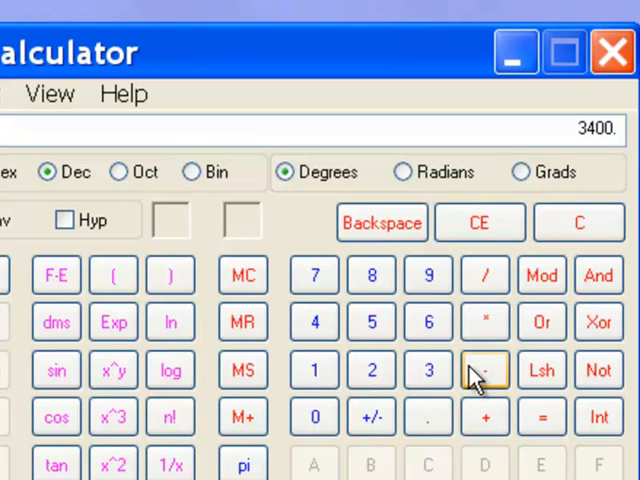
mouse_move(485, 321)
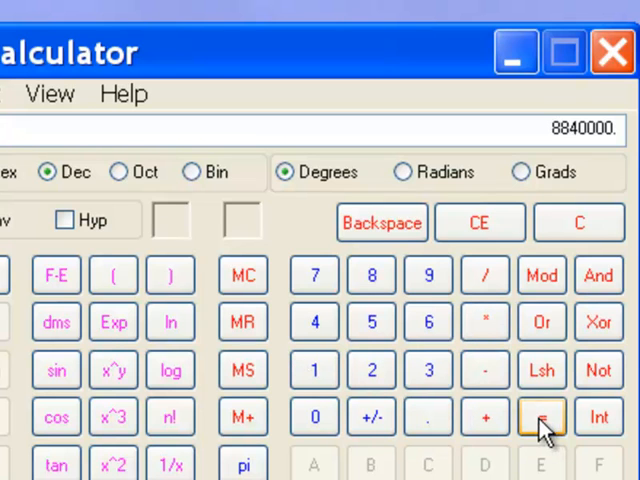
click(541, 417)
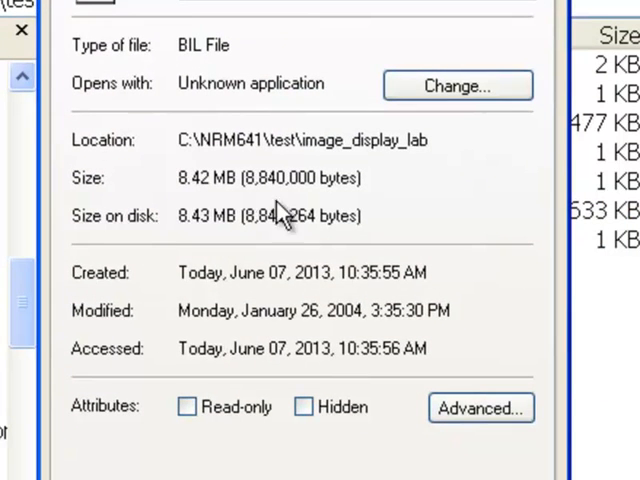
- Select pan_image.bil's exact 8,840,000-byte size in its Properties
double_click(338, 178)
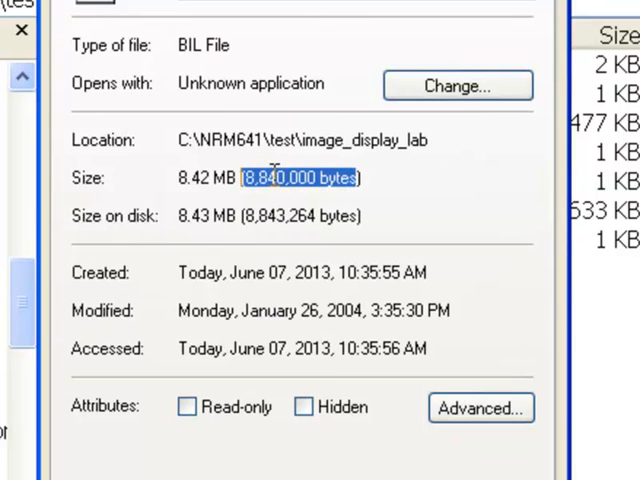
mouse_move(385, 188)
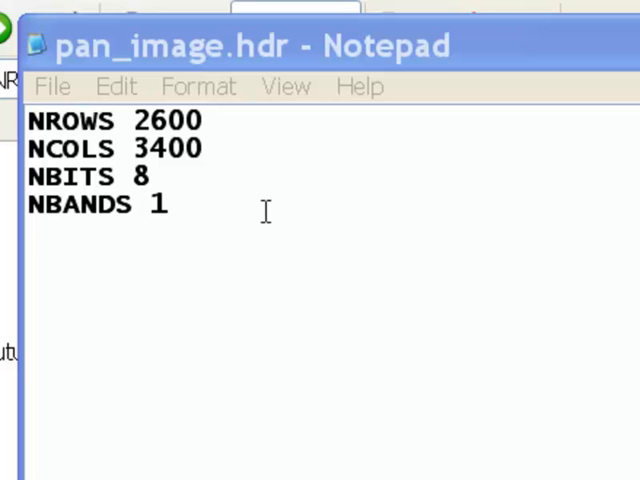
- Swap the header to NROWS 3400 and NCOLS 2600, then save pan_image.hdr
double_click(168, 148)
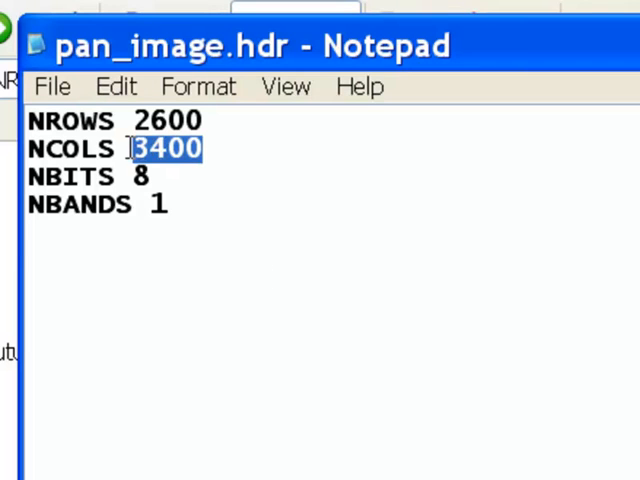
key(Delete)
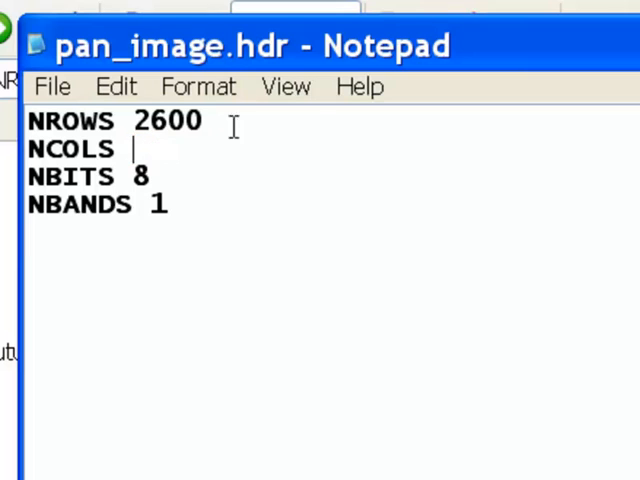
text(3400)
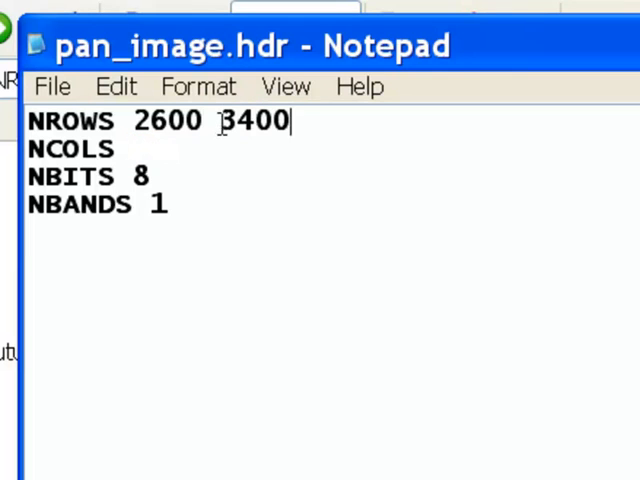
double_click(165, 121)
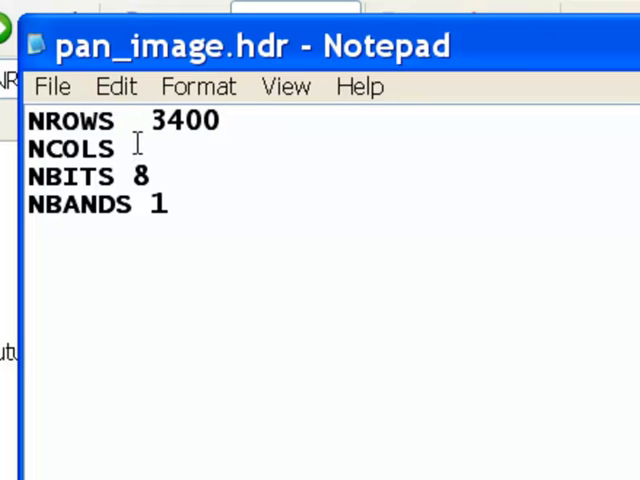
text(2600)
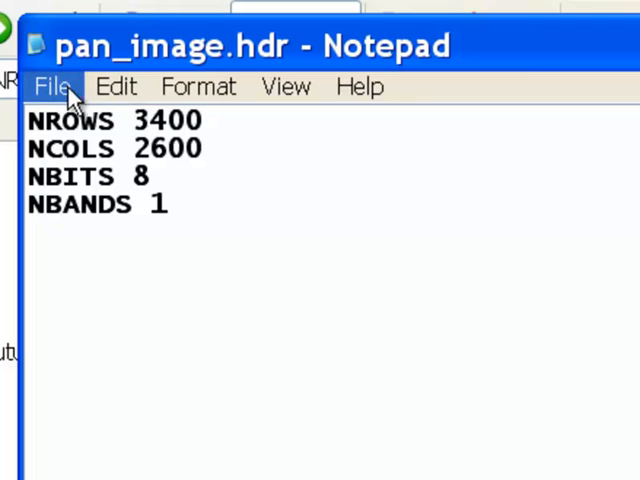
click(52, 86)
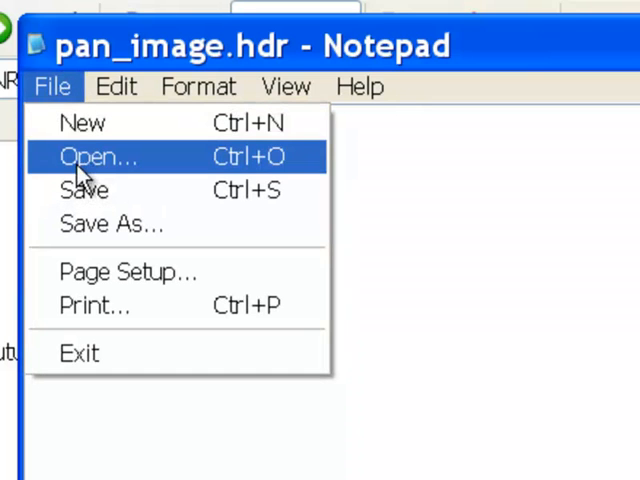
mouse_move(85, 190)
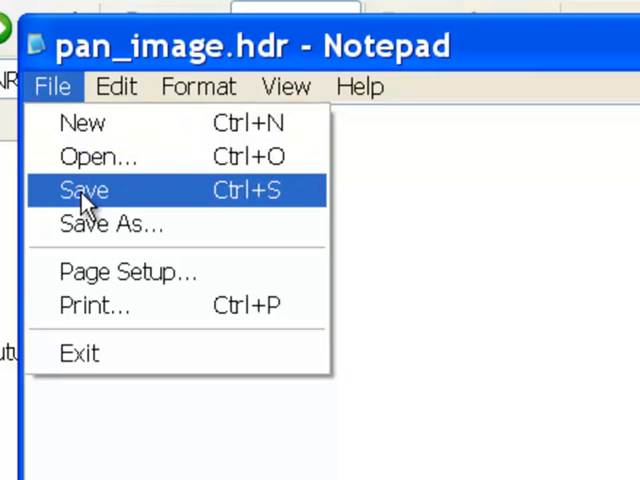
click(82, 190)
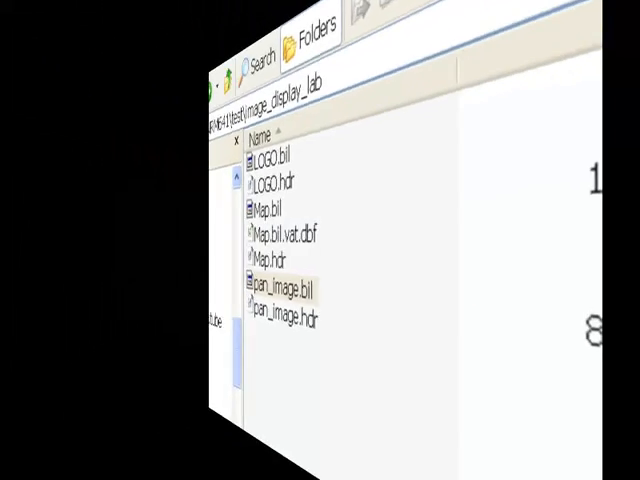
- Add pan_image.bil to the empty New Data Frame and tick its layer checkbox
right_click(160, 137)
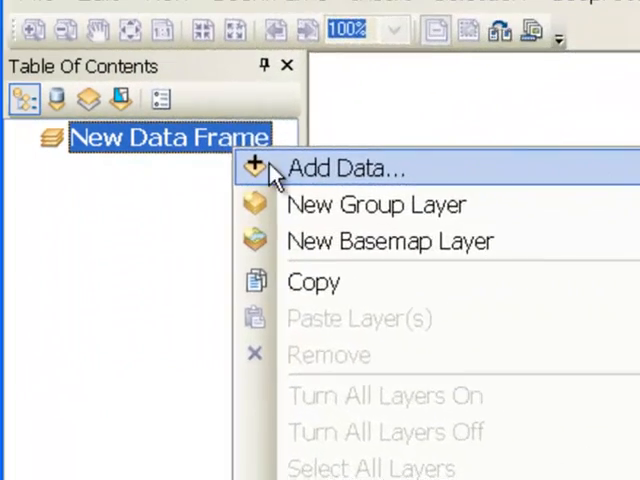
click(345, 168)
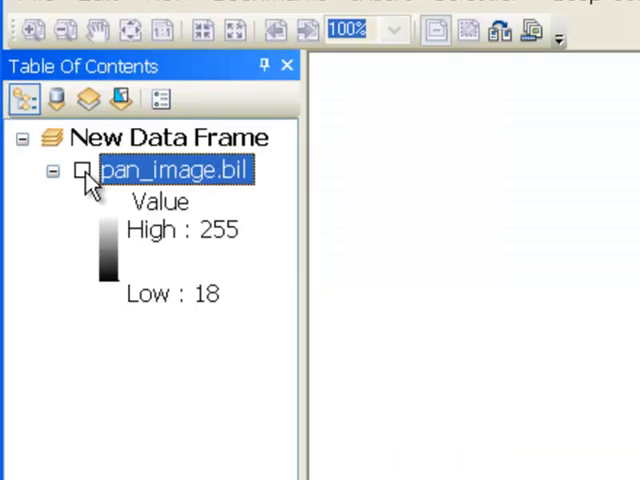
click(80, 171)
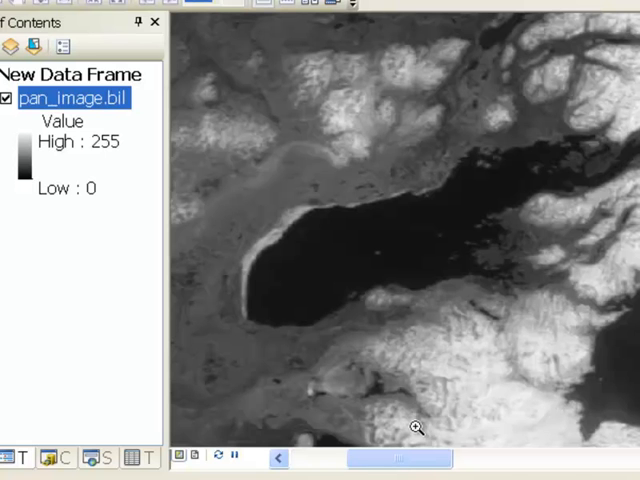
mouse_move(112, 193)
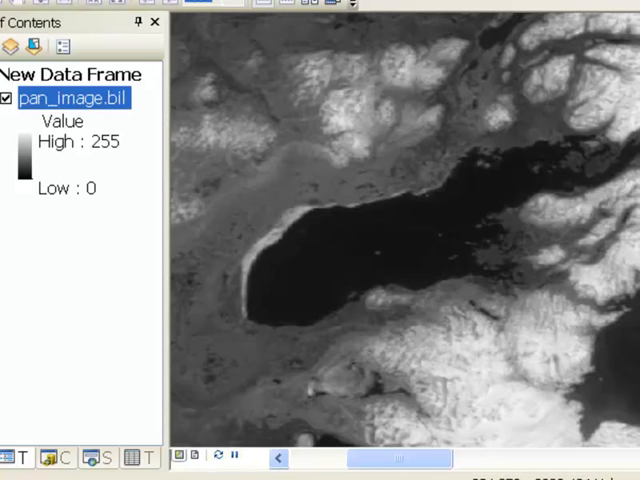
mouse_move(312, 283)
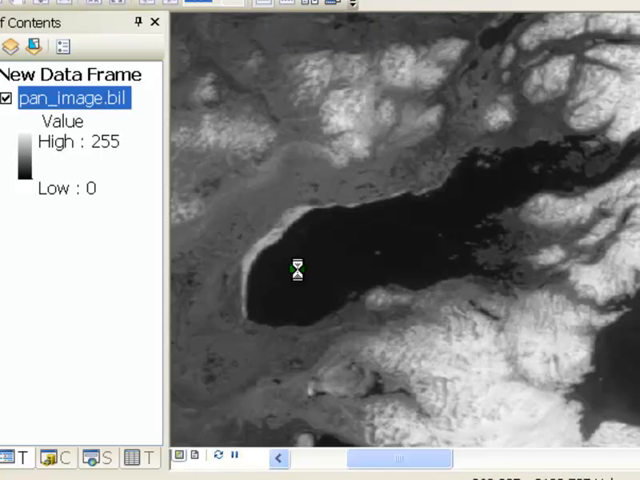
- Identify a pixel on pan_image.bil and read its value, 237
click(296, 271)
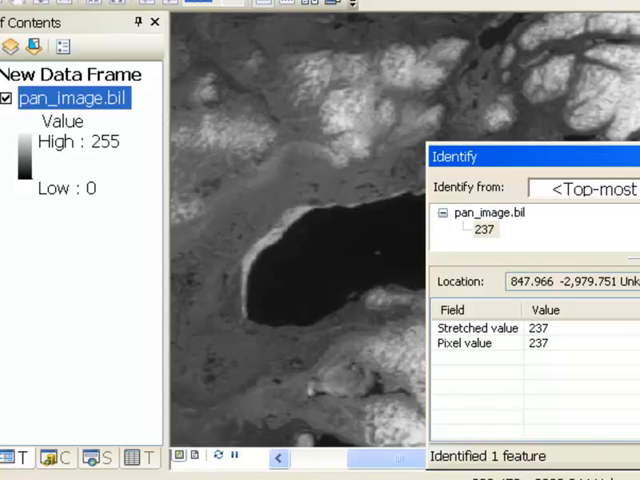
- Apply a Standard Deviations stretch with n = 1 to pan_image.bil
right_click(70, 98)
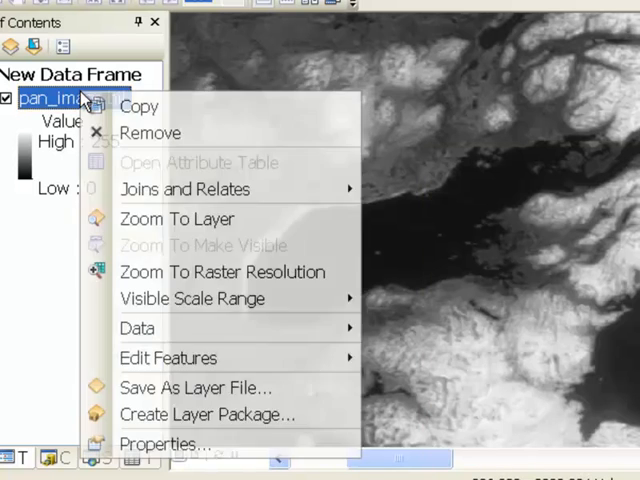
click(170, 443)
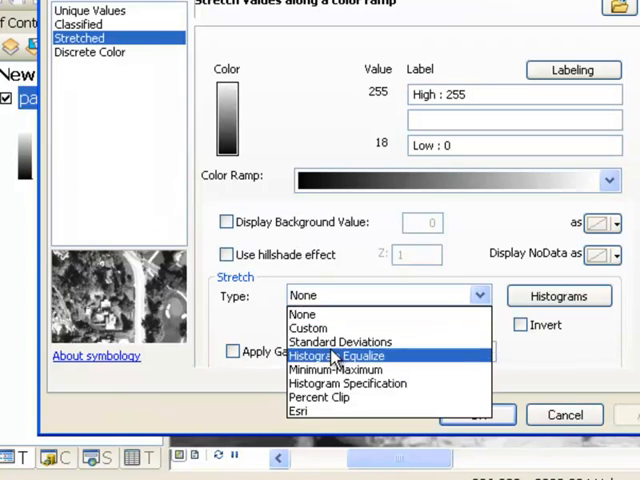
click(340, 341)
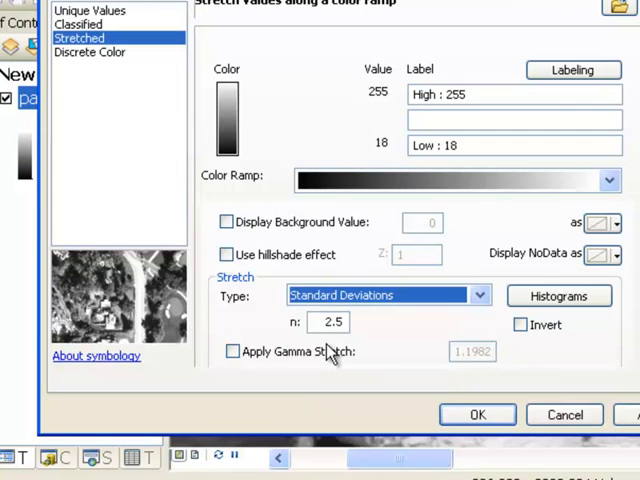
triple_click(328, 322)
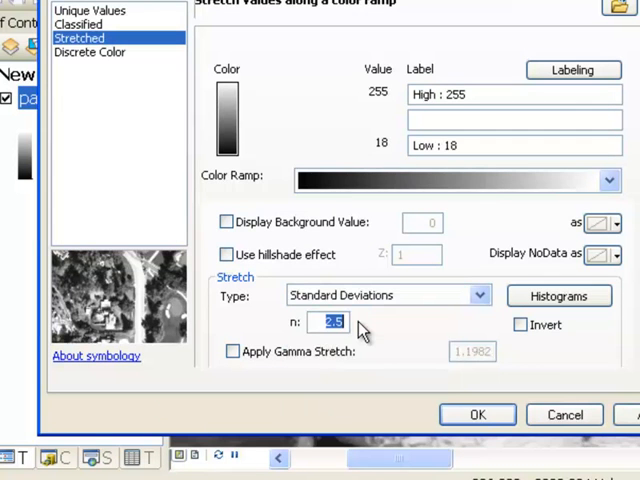
text(1)
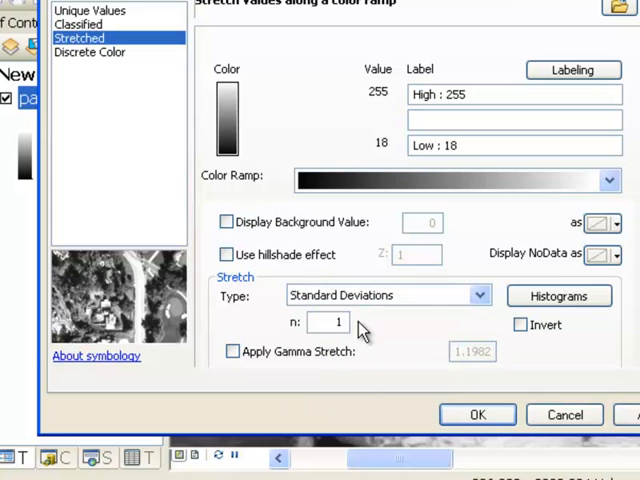
mouse_move(360, 332)
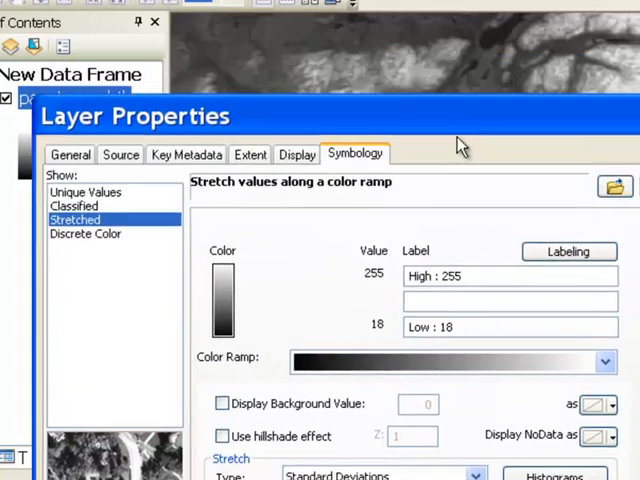
click(549, 396)
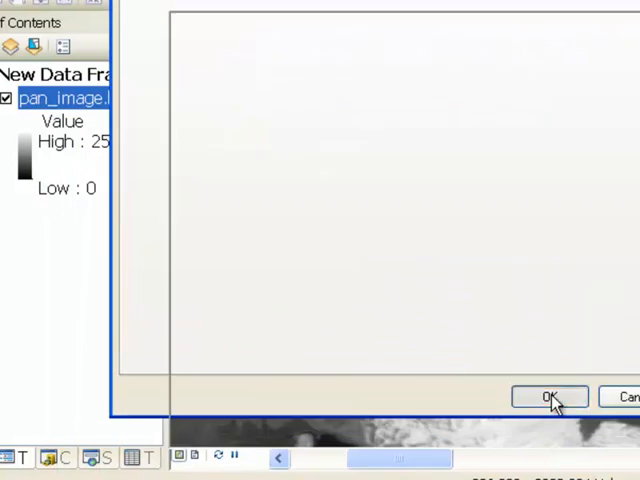
click(547, 397)
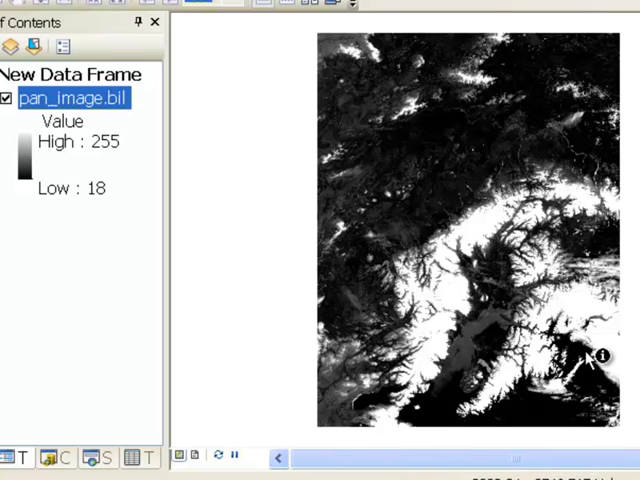
mouse_move(510, 340)
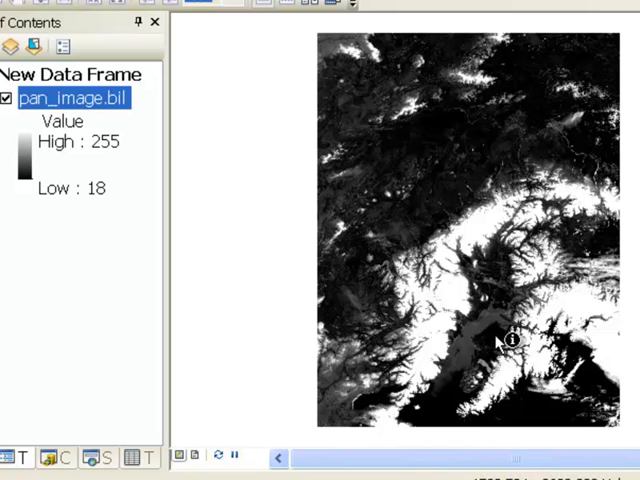
- Reopen the pan_image.bil layer properties from the Table Of Contents
right_click(70, 98)
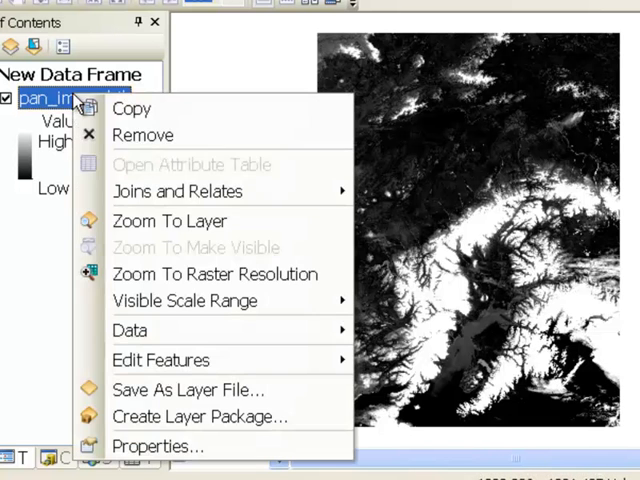
click(157, 446)
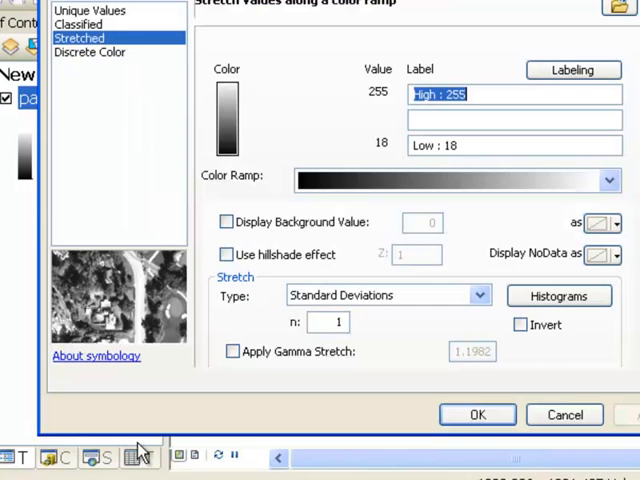
- Replace the standard deviation multiplier n with 3
click(327, 322)
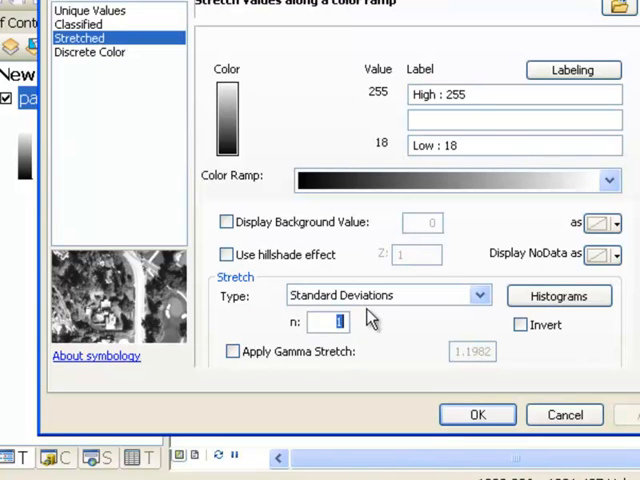
text(3)
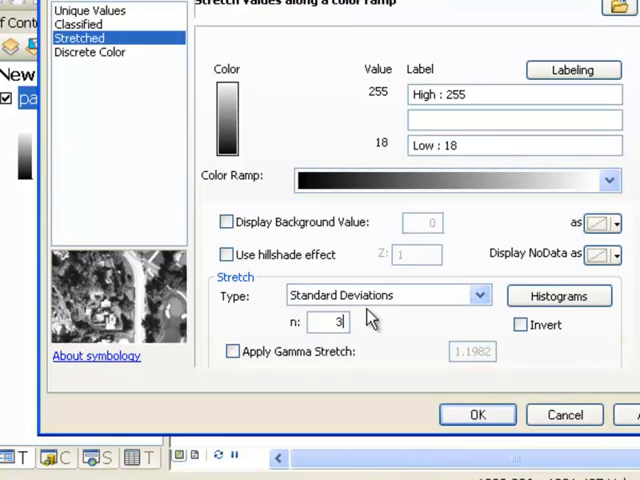
mouse_move(368, 340)
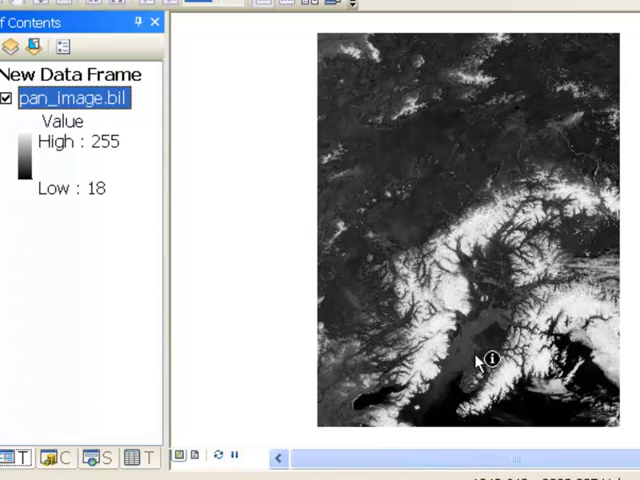
mouse_move(338, 343)
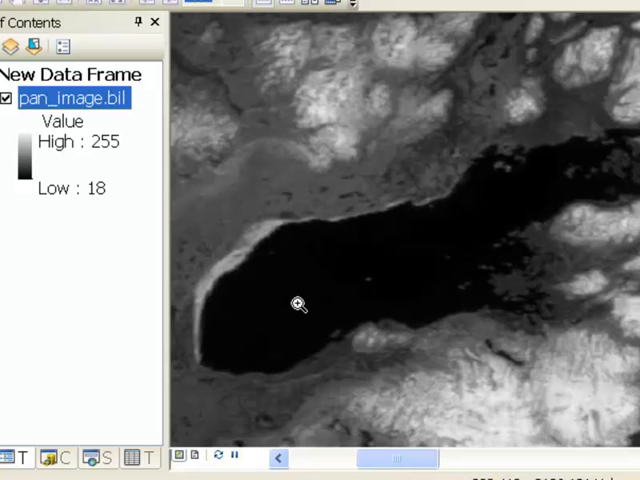
- Apply a Custom stretch from 18 to 50 and pan the zoomed-in image
right_click(70, 98)
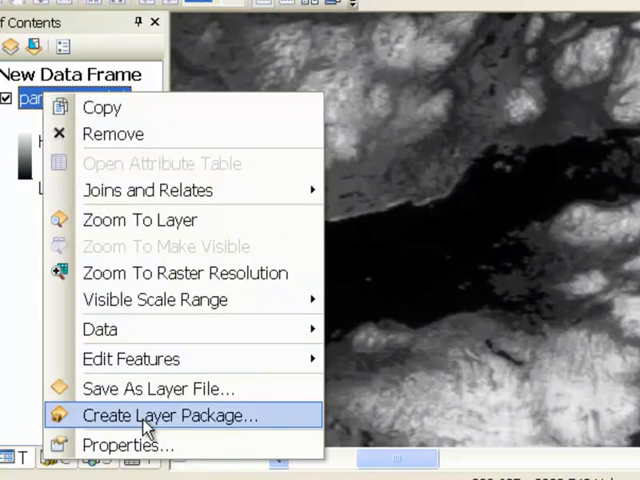
click(128, 445)
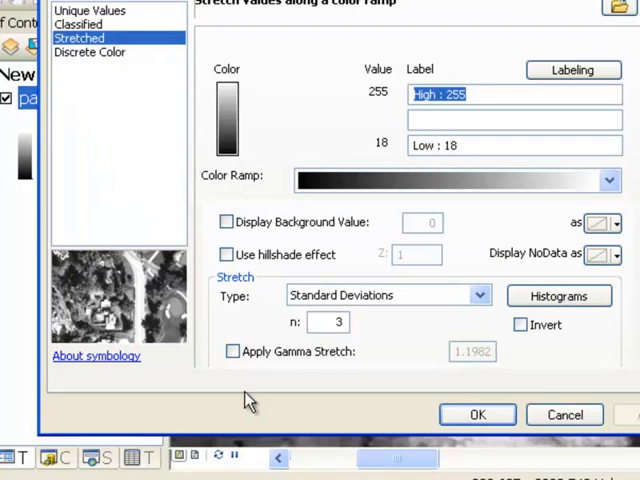
click(478, 295)
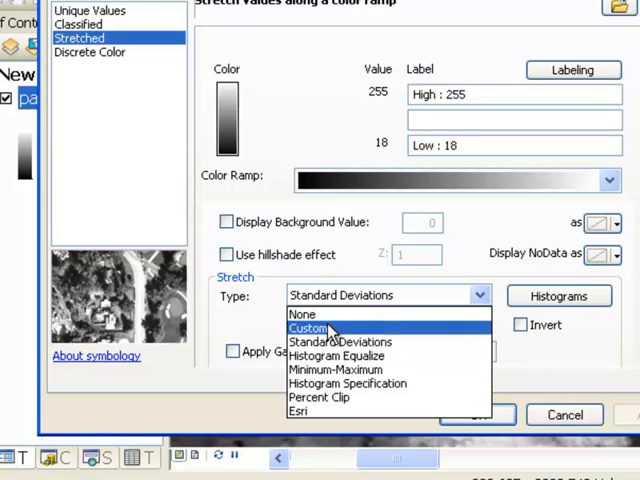
click(311, 328)
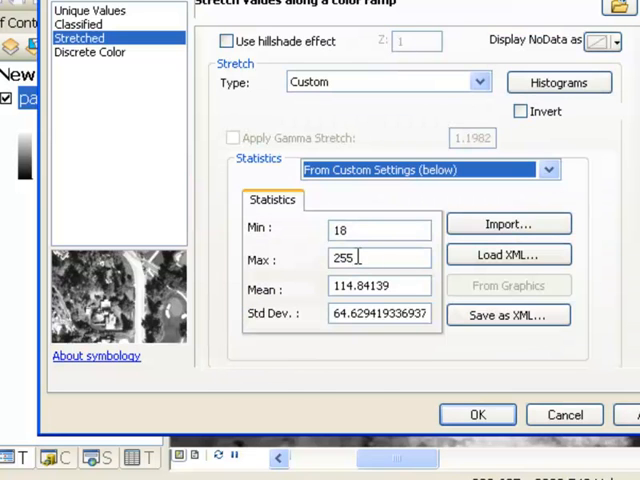
triple_click(377, 258)
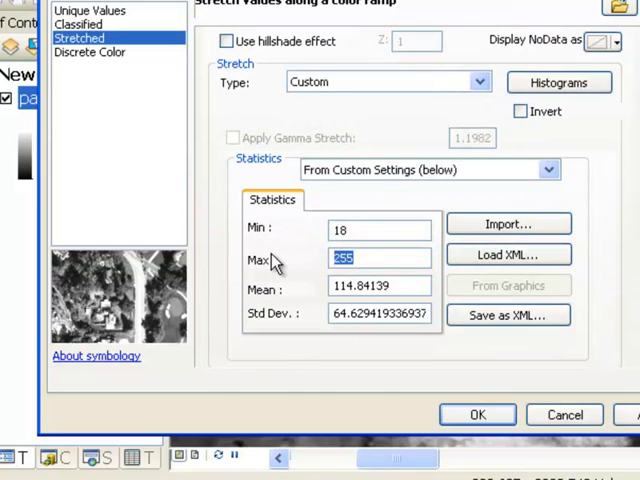
click(378, 229)
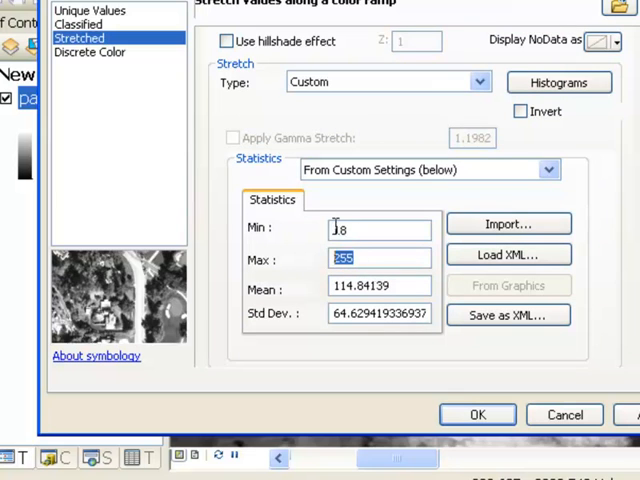
text(5)
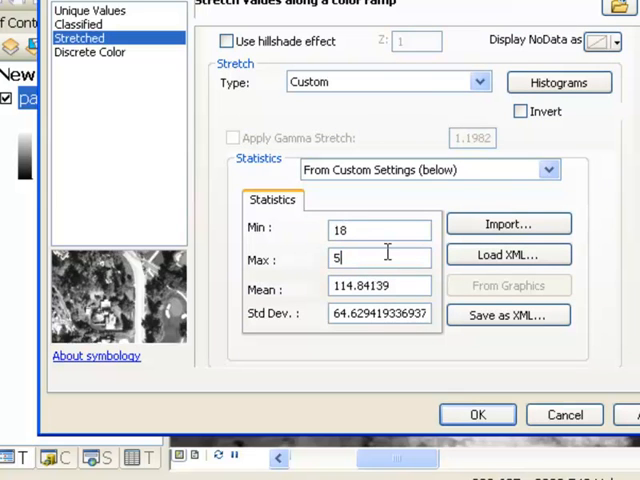
text(0)
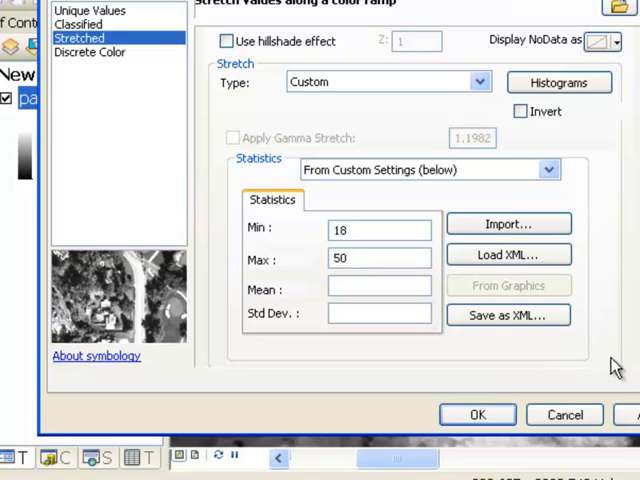
click(477, 414)
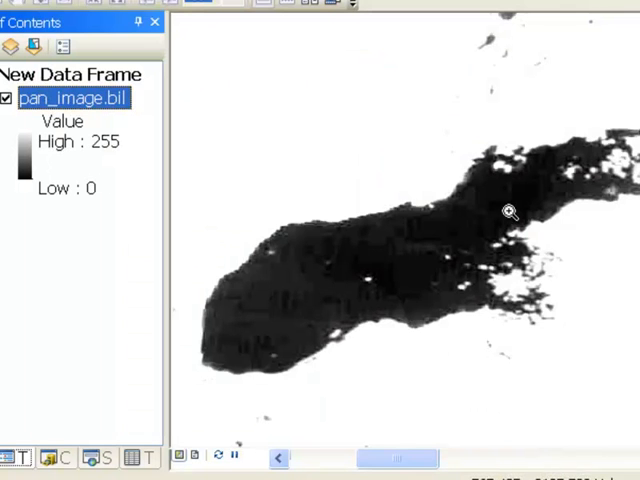
mouse_move(370, 110)
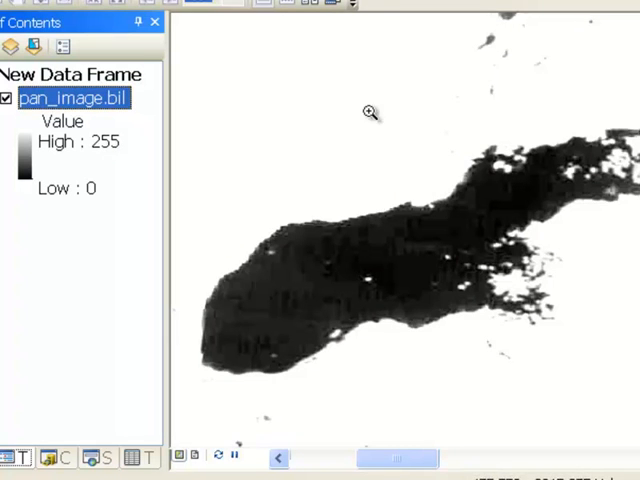
mouse_move(320, 92)
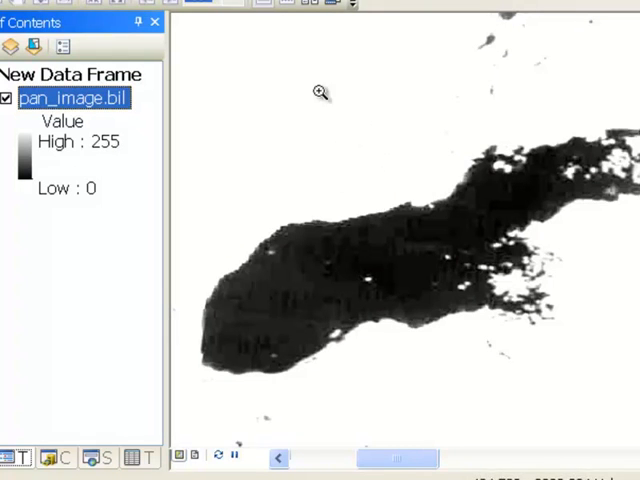
mouse_move(487, 124)
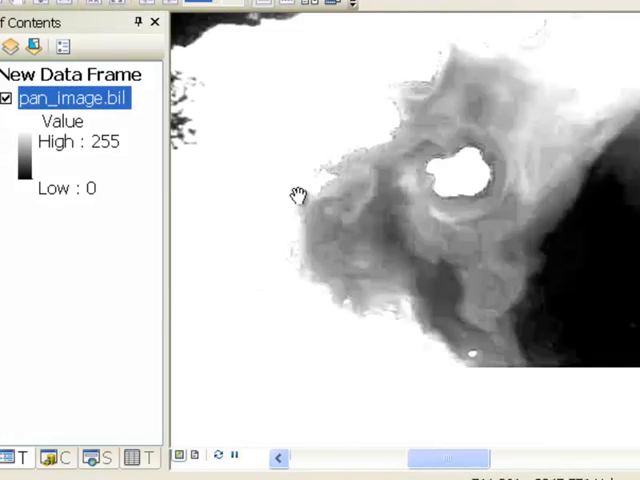
drag(293, 193, 253, 263)
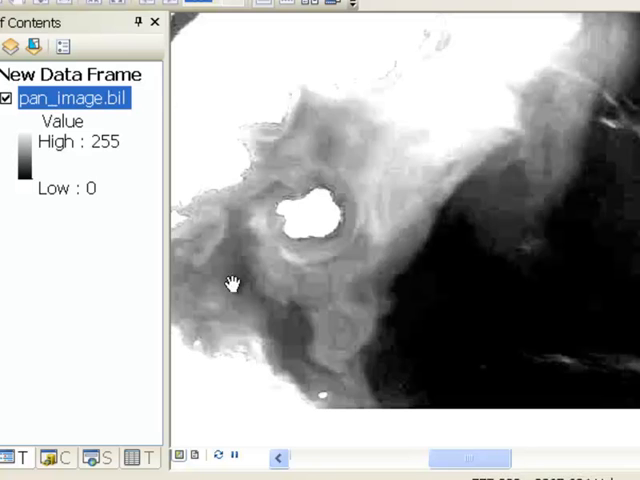
mouse_move(68, 110)
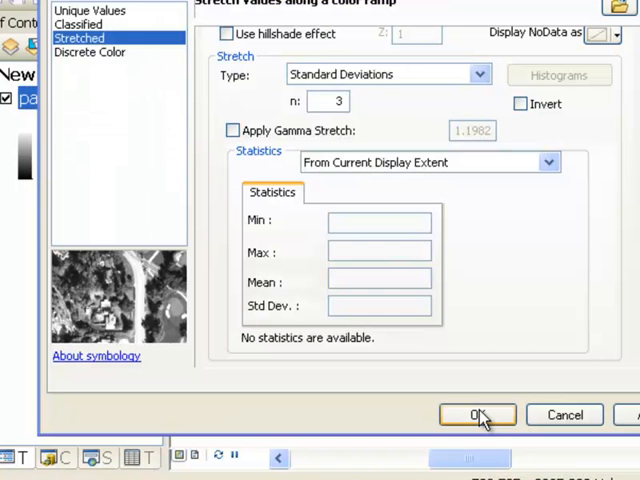
- Apply the Standard Deviations n = 3 stretch from Layer Properties
click(477, 414)
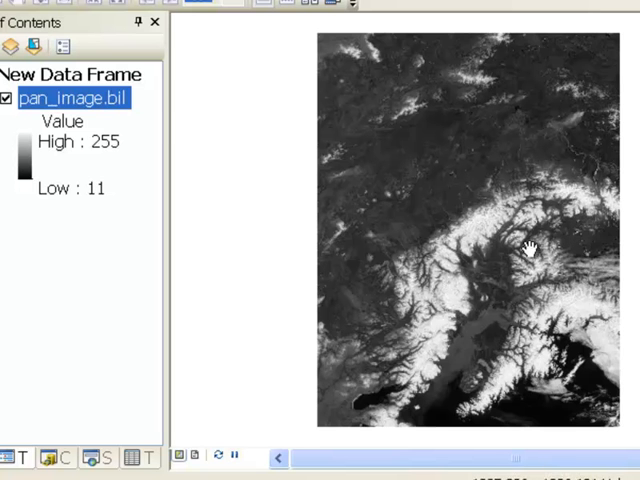
- In layer properties, try a Custom stretch and take statistics from the whole raster dataset
right_click(70, 98)
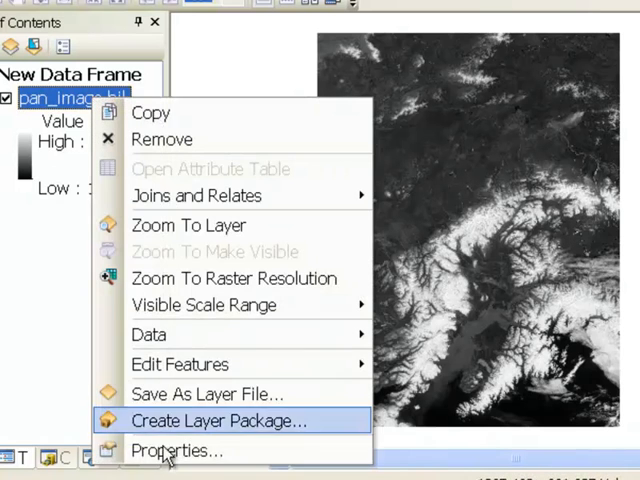
click(177, 450)
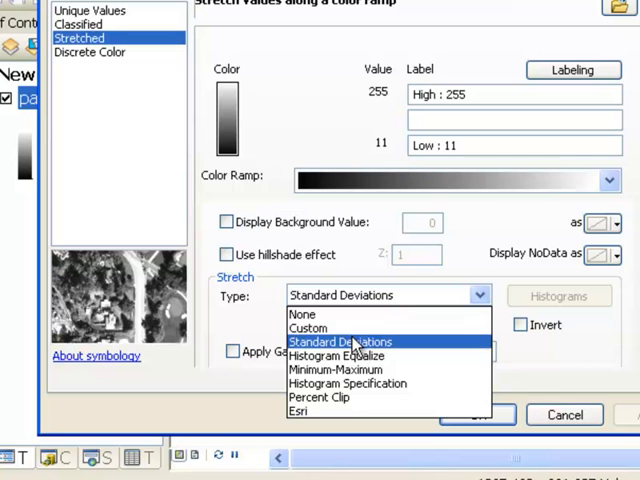
click(308, 328)
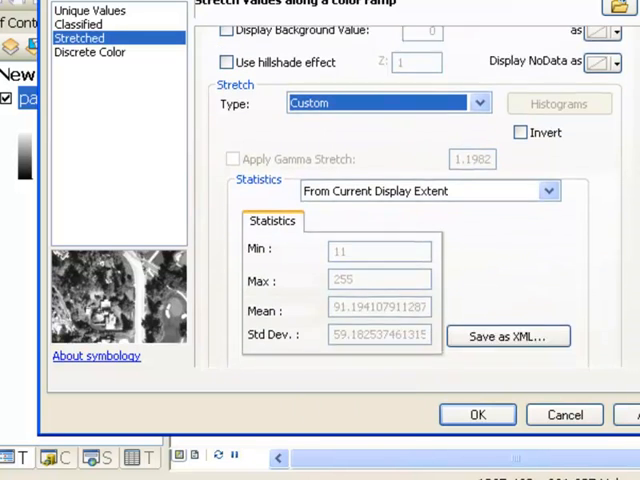
scroll(down, 3)
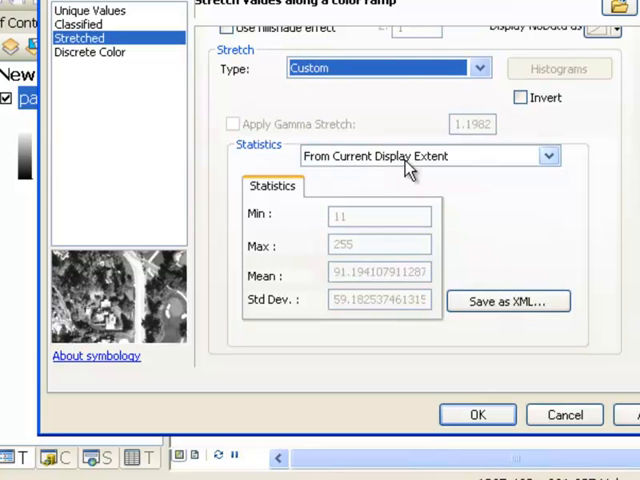
click(547, 156)
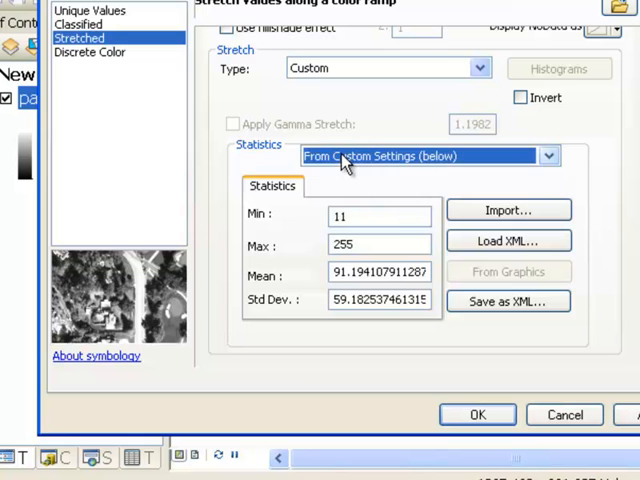
click(428, 155)
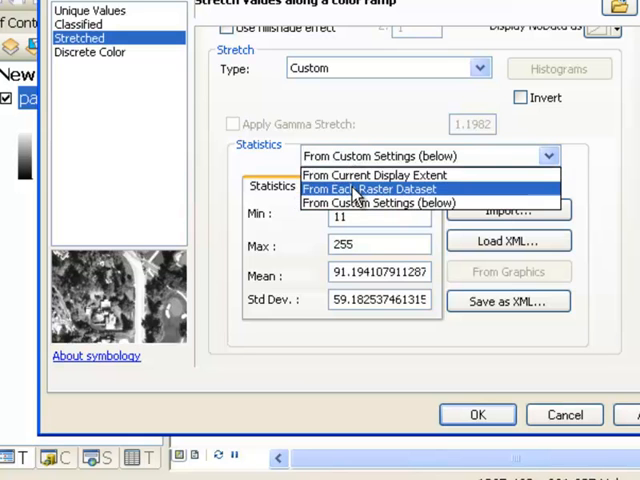
click(375, 175)
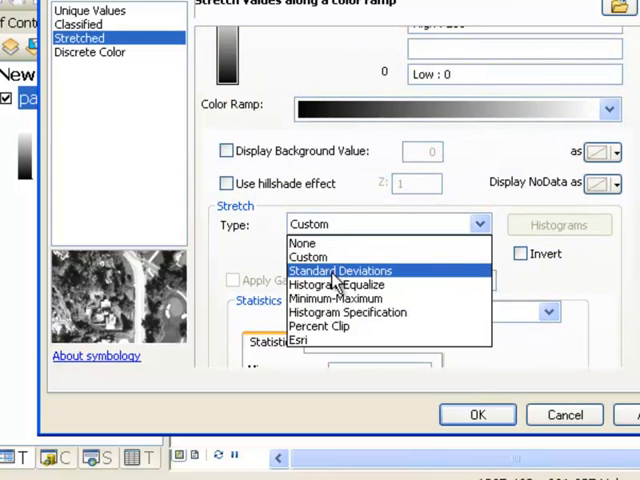
- Apply a Standard Deviations stretch with n = 1 and zoom into part of the image
click(340, 271)
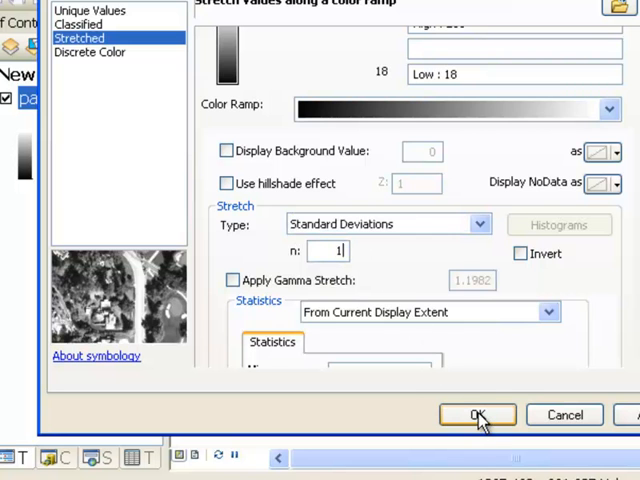
click(477, 414)
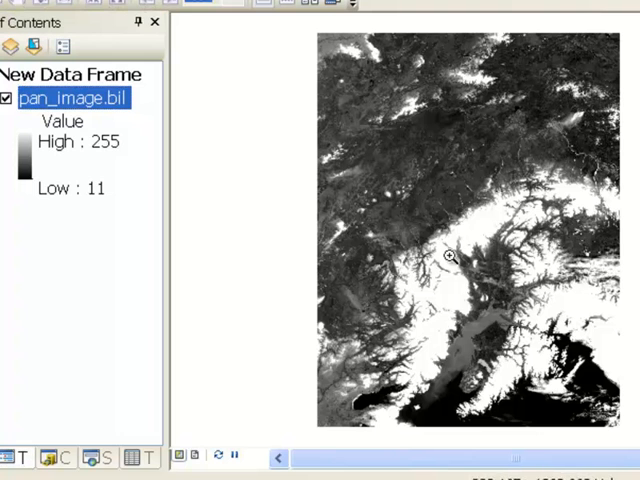
mouse_move(437, 287)
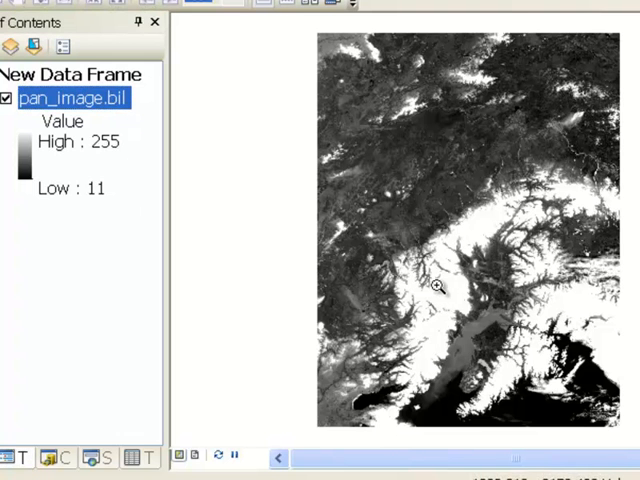
drag(438, 282, 468, 306)
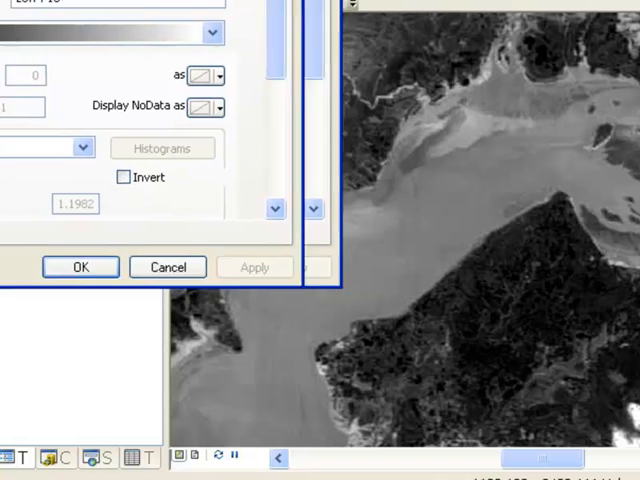
- Turn on Invert for the 1-standard-deviation stretch and apply it
click(80, 267)
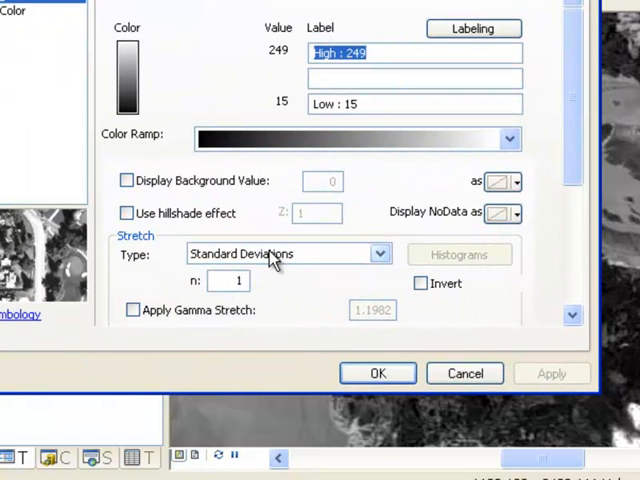
click(421, 283)
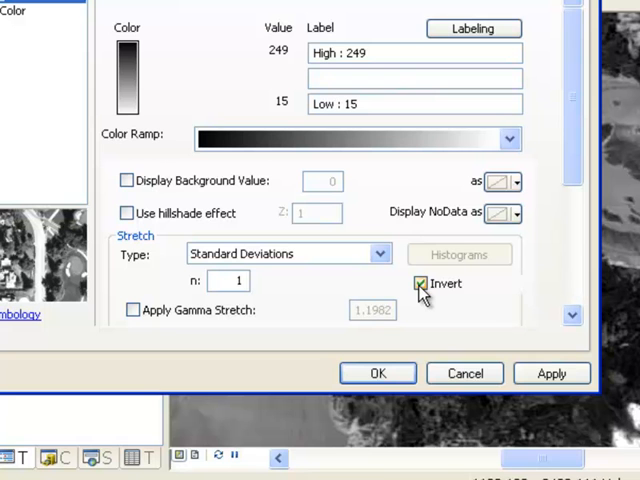
click(421, 283)
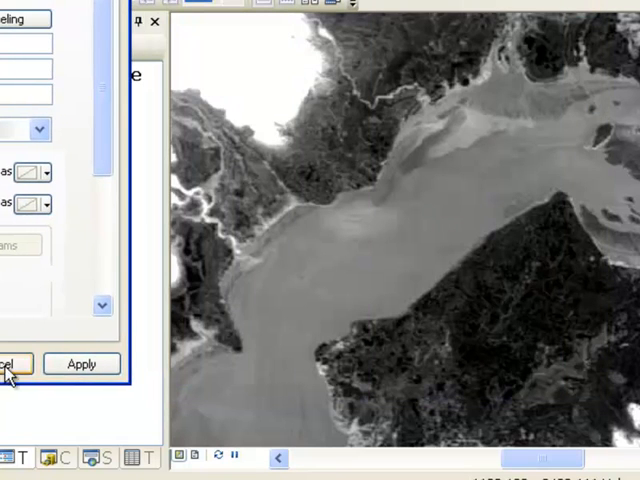
click(81, 363)
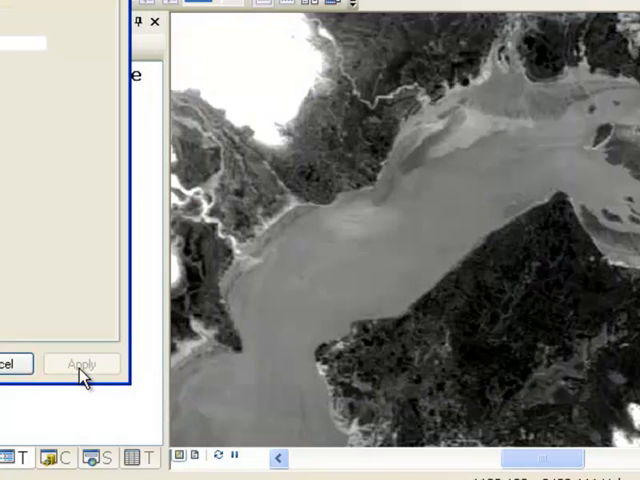
click(82, 363)
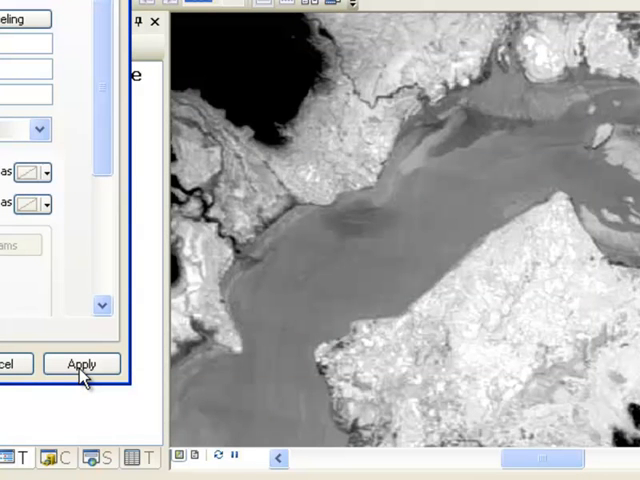